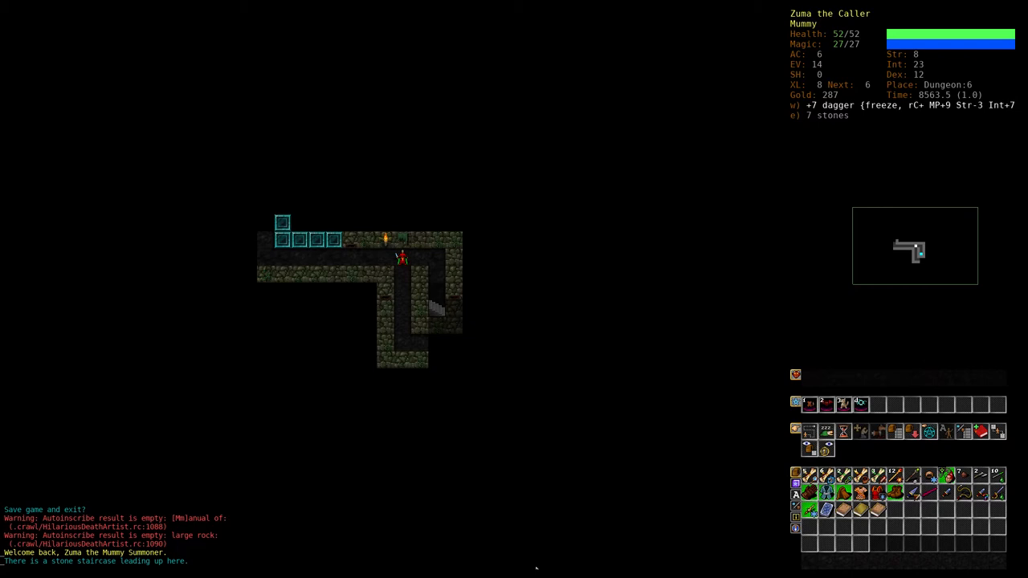
Open the Wield prompt listing the mummy's hand weapons on Dungeon:6
key("z")
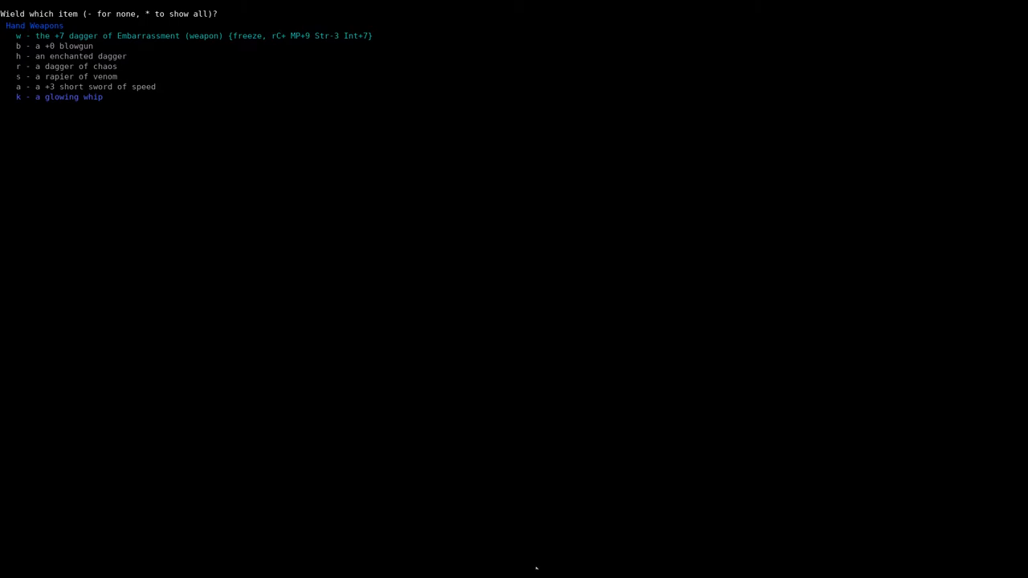
Wield the +7 dagger of Embarrassment and explore Dungeon:6 until a mummy appears
key("h")
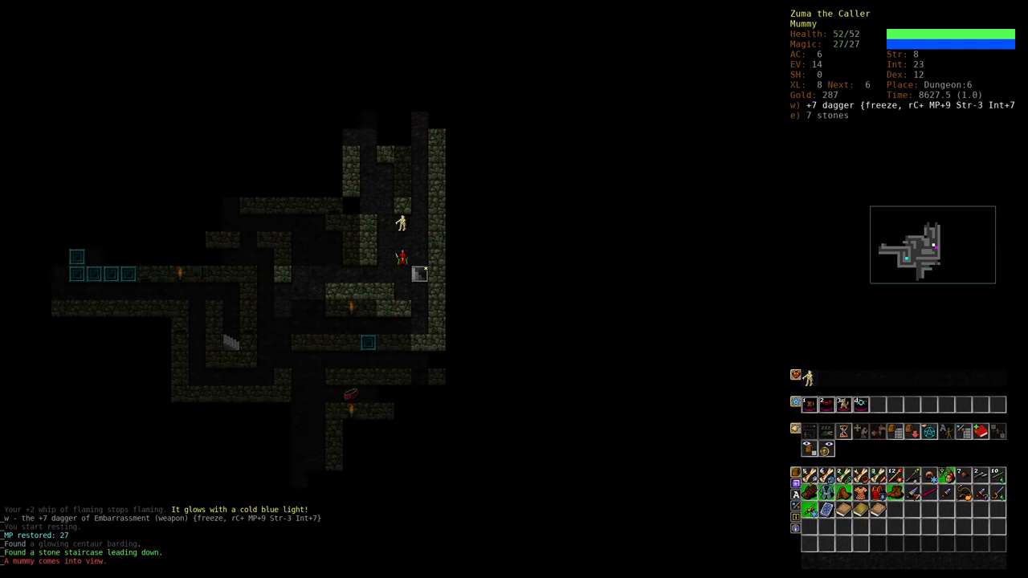
Search for 'altar' and travel to the Temple staircase, killing a giant cockroach
key("m")
type("a")
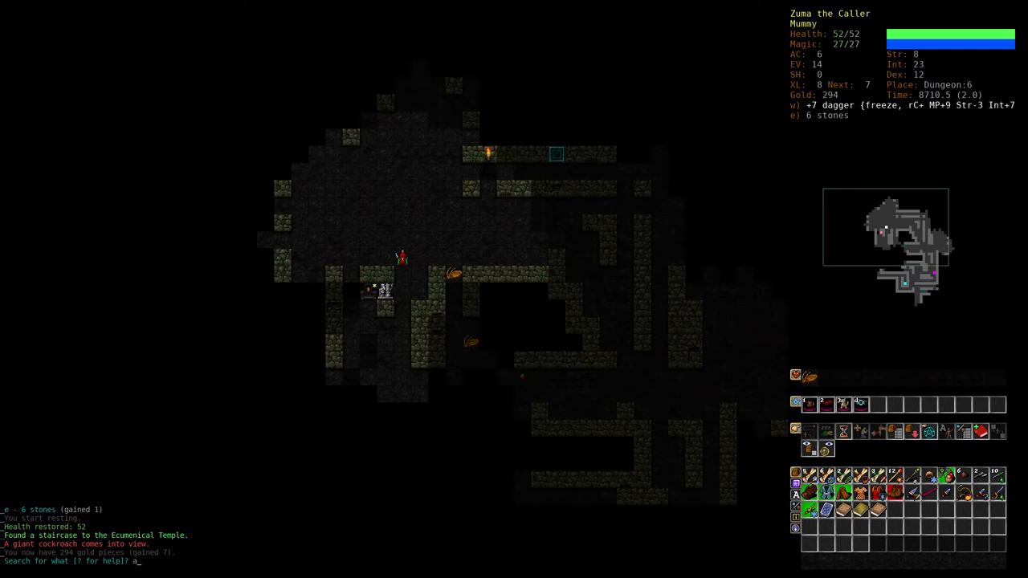
type("ltar")
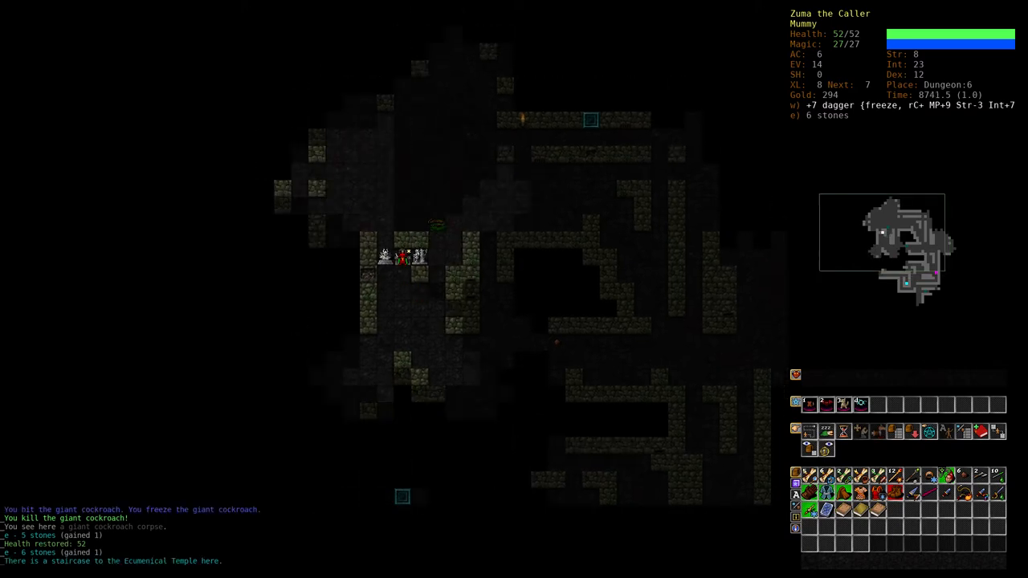
Descend into the Ecumenical Temple and review the current skill training percentages
key(">")
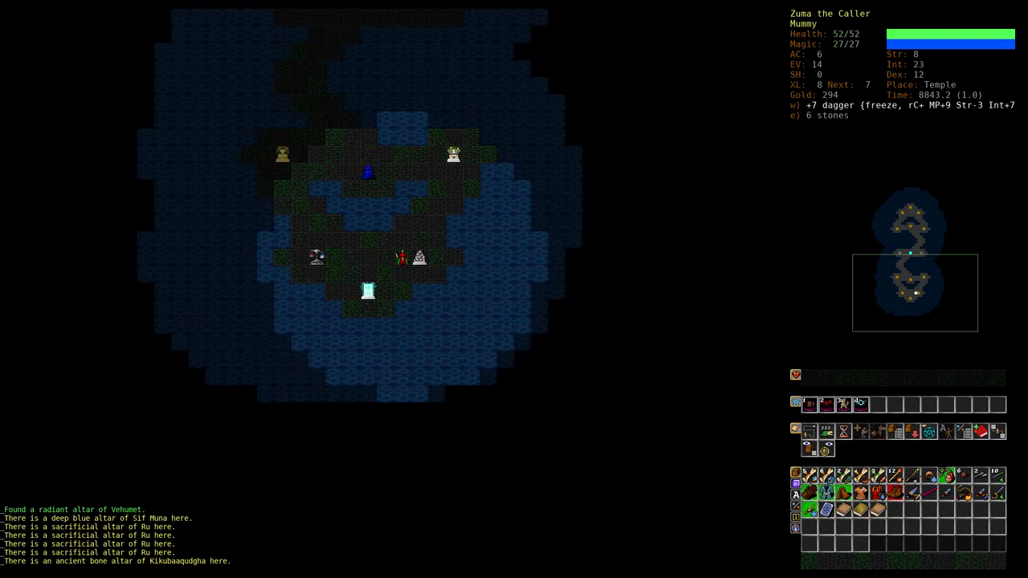
key("m")
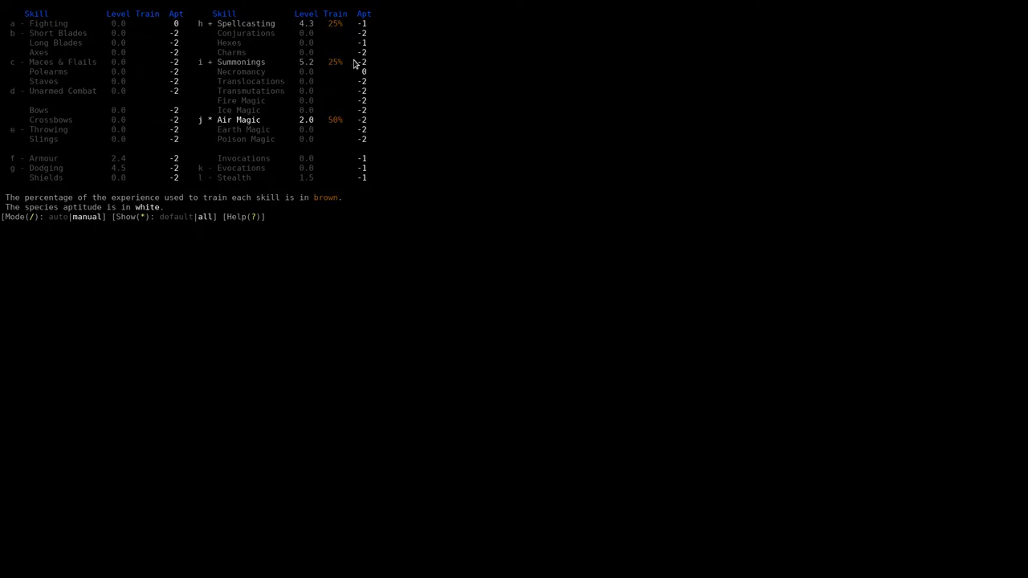
mouse_move(317, 277)
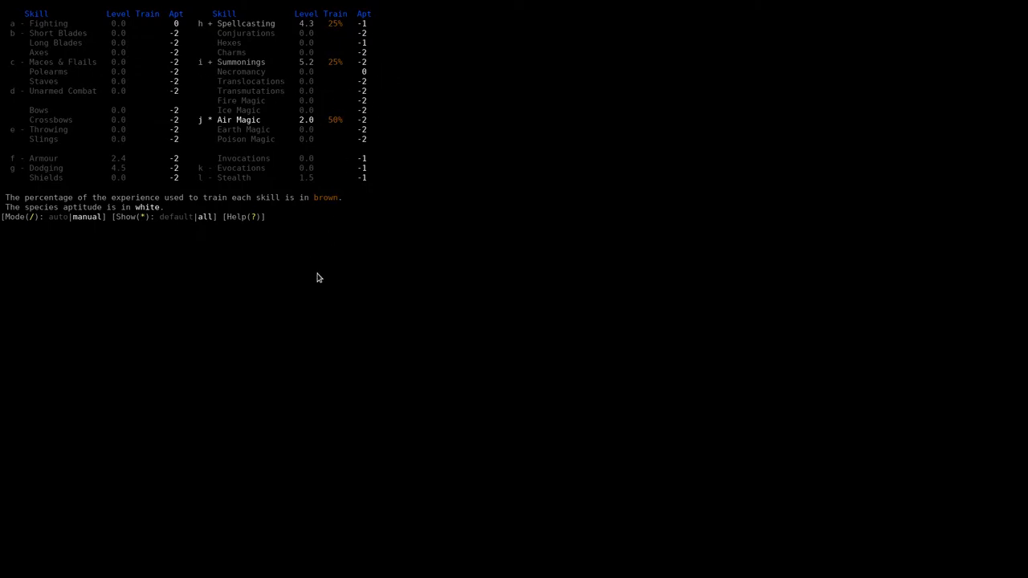
key("Escape")
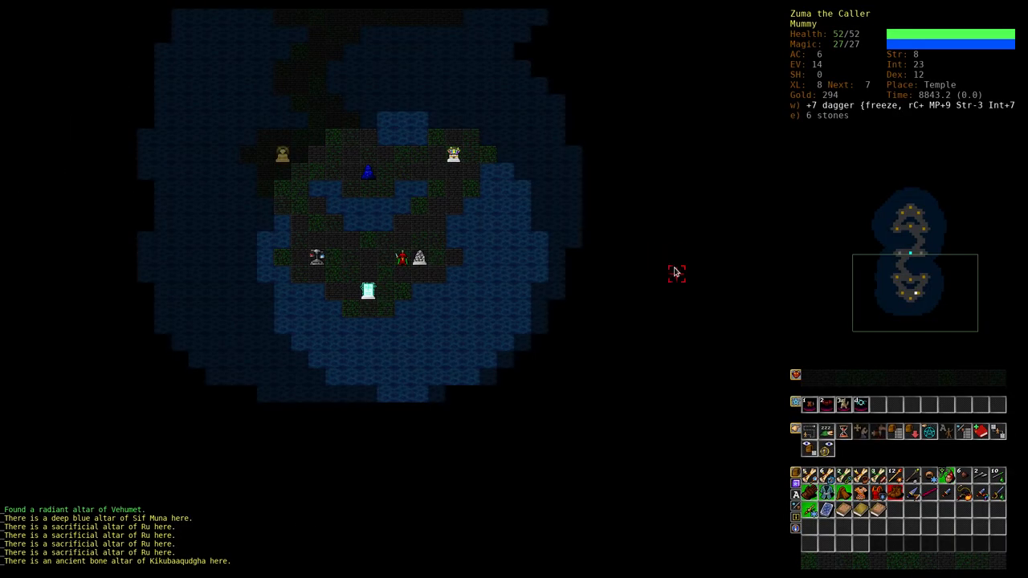
mouse_move(453, 497)
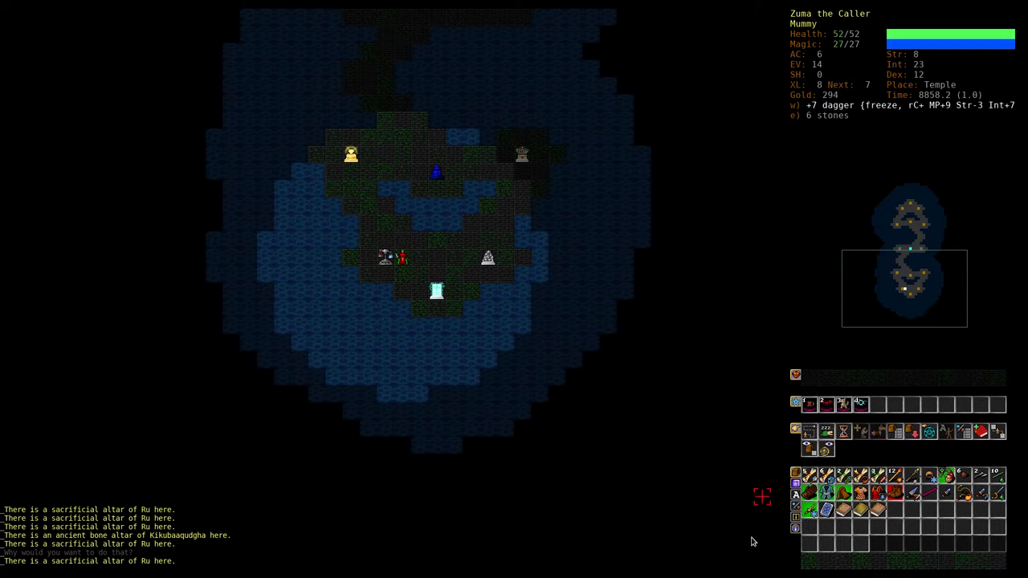
mouse_move(710, 479)
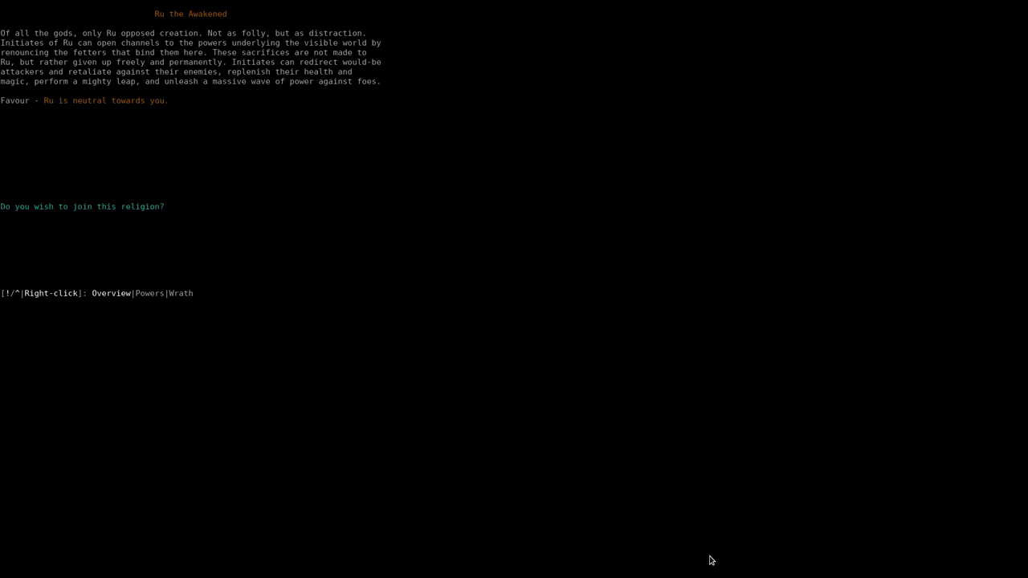
mouse_move(303, 84)
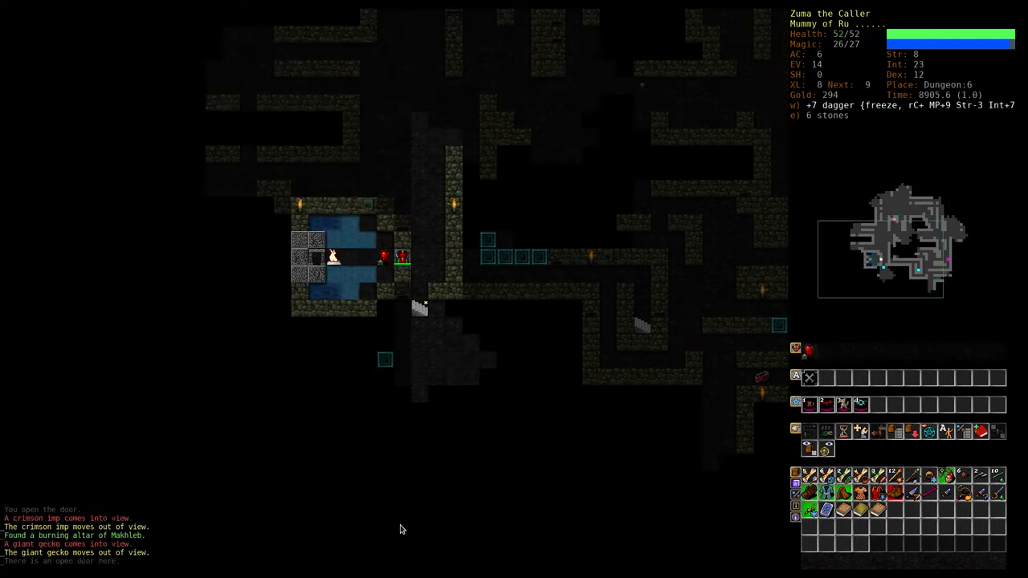
Fight the jackals, then examine Graav's ghost, the Gargoyle Monk apparition
left_click(402, 257)
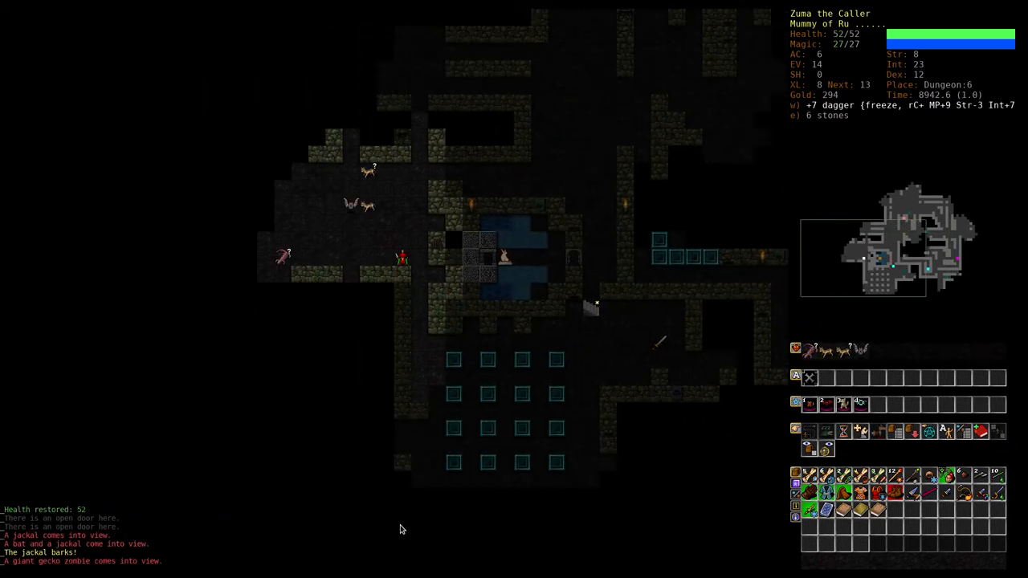
key("z")
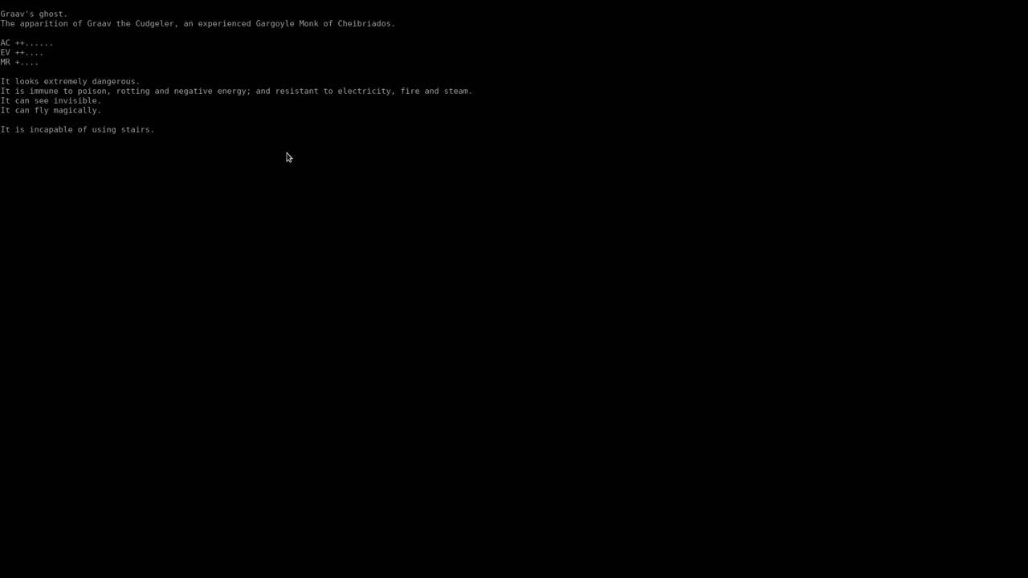
mouse_move(272, 117)
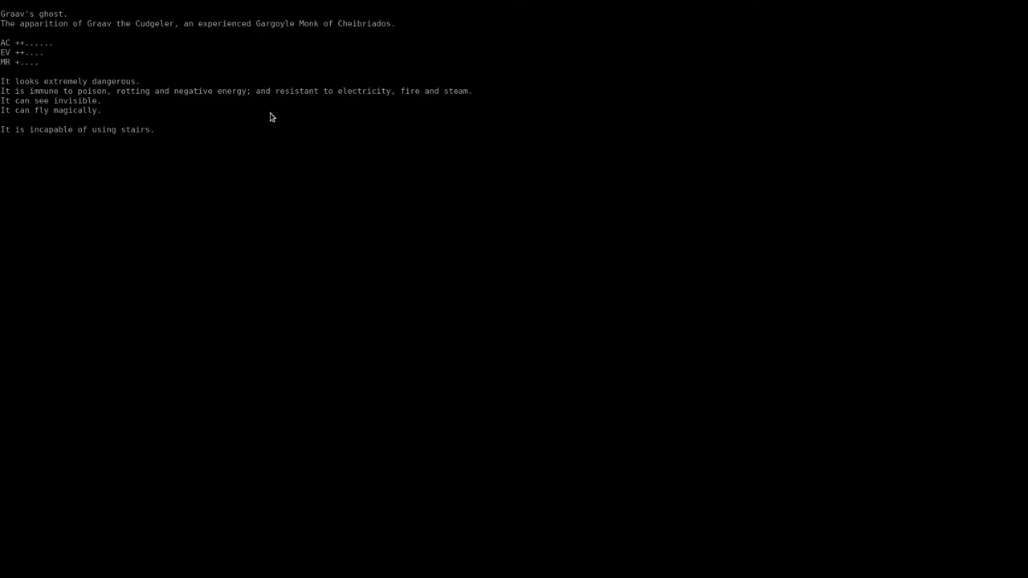
mouse_move(320, 313)
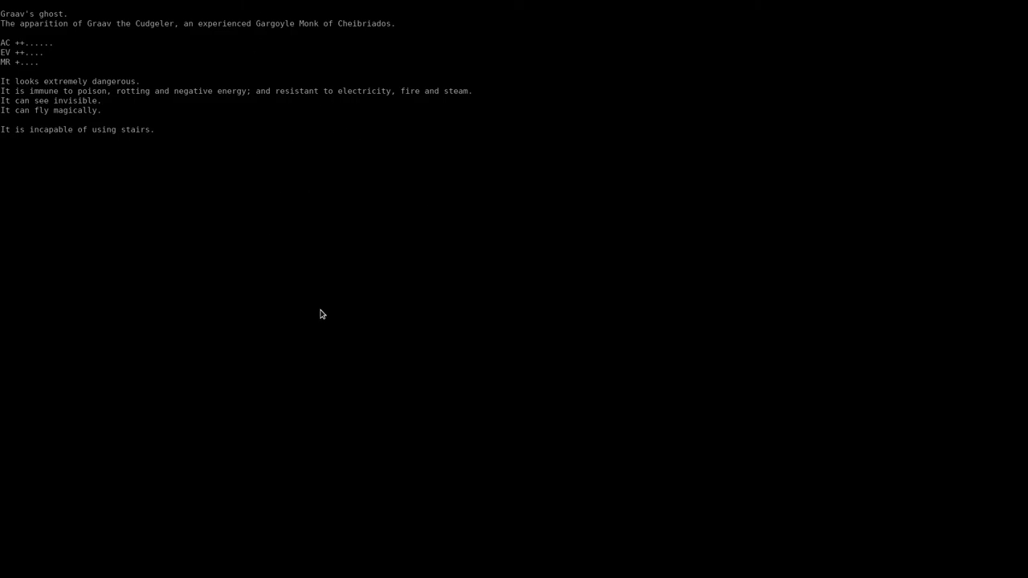
mouse_move(291, 279)
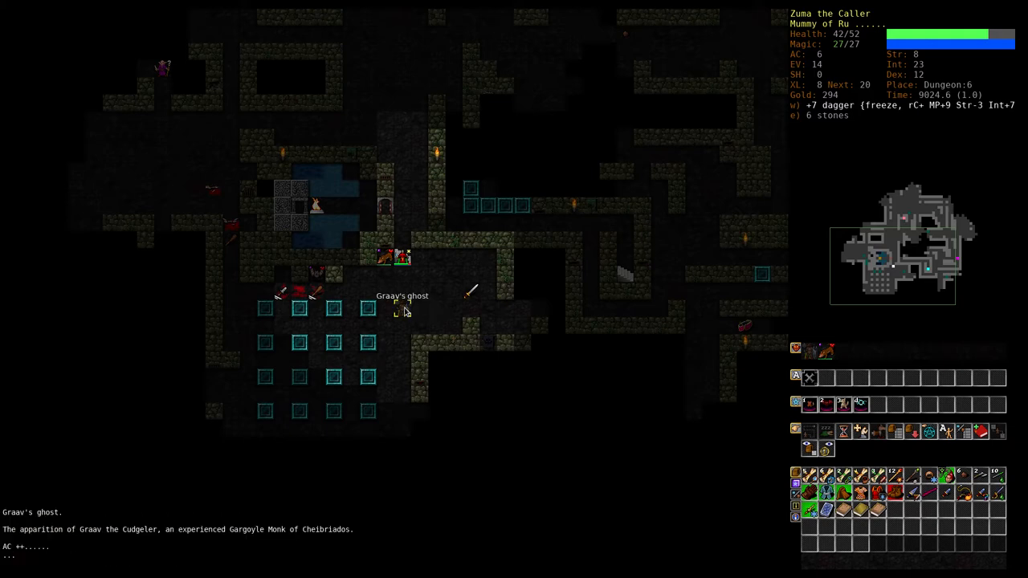
mouse_move(399, 309)
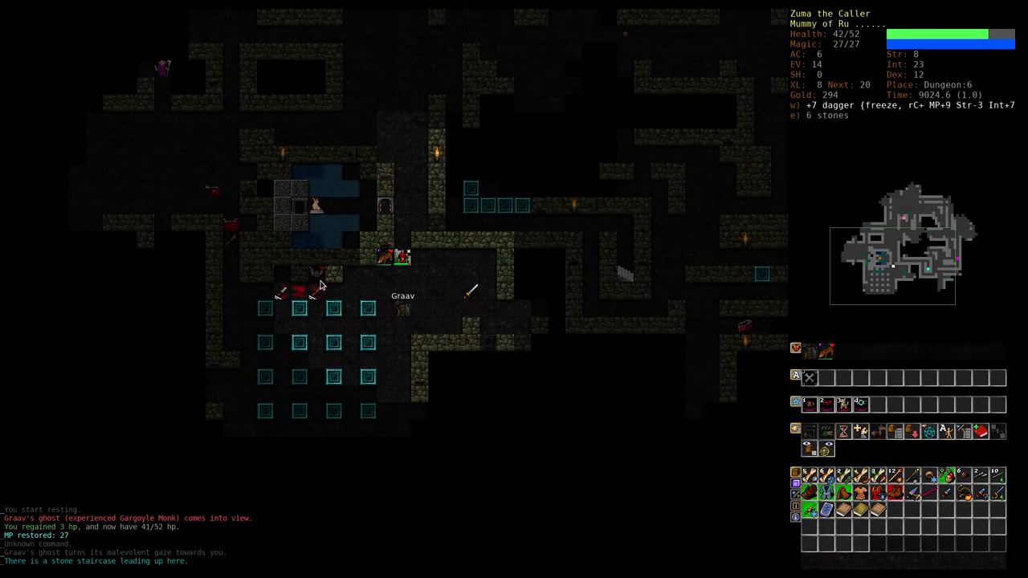
key("z")
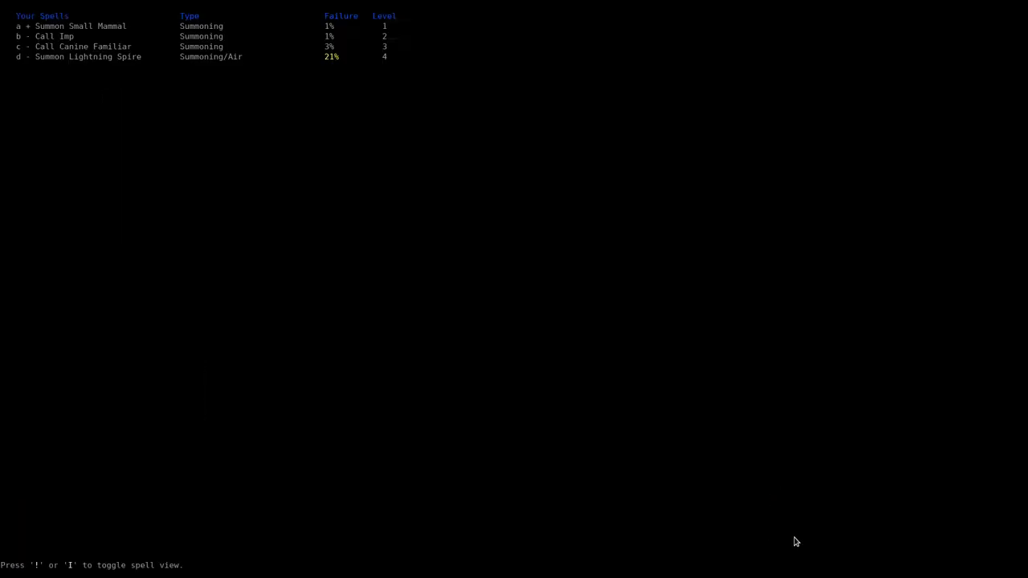
key("!")
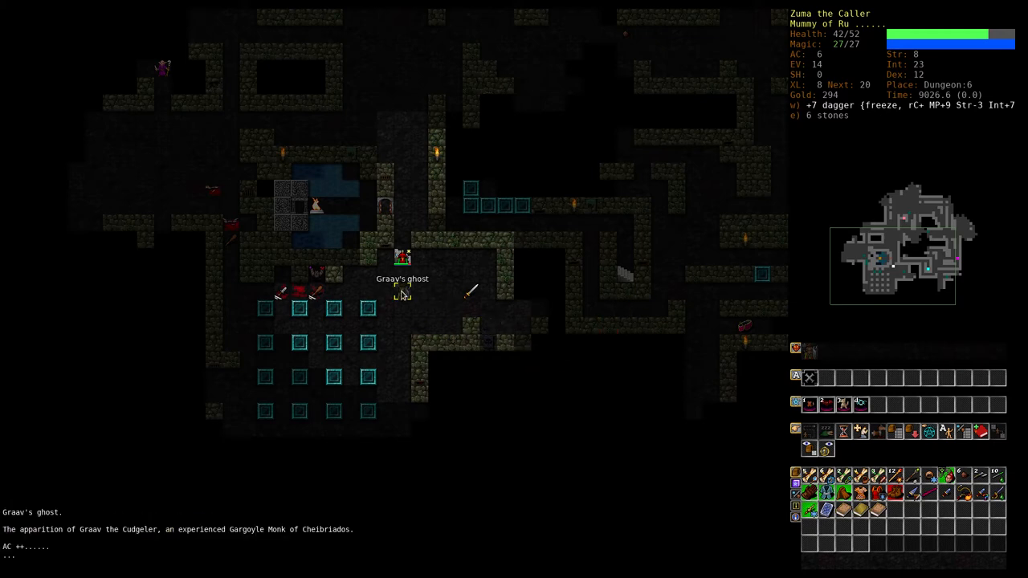
mouse_move(401, 289)
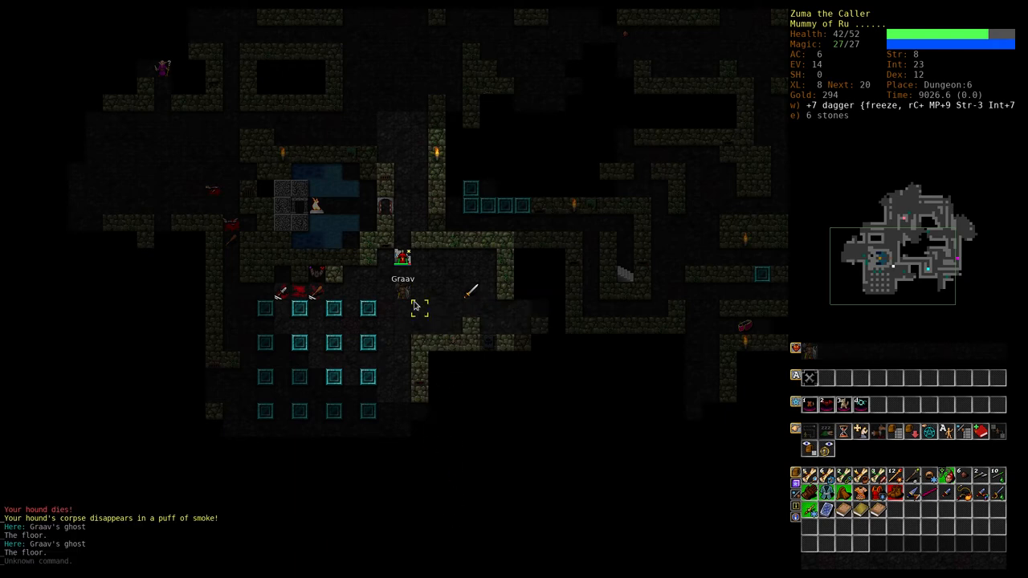
mouse_move(405, 290)
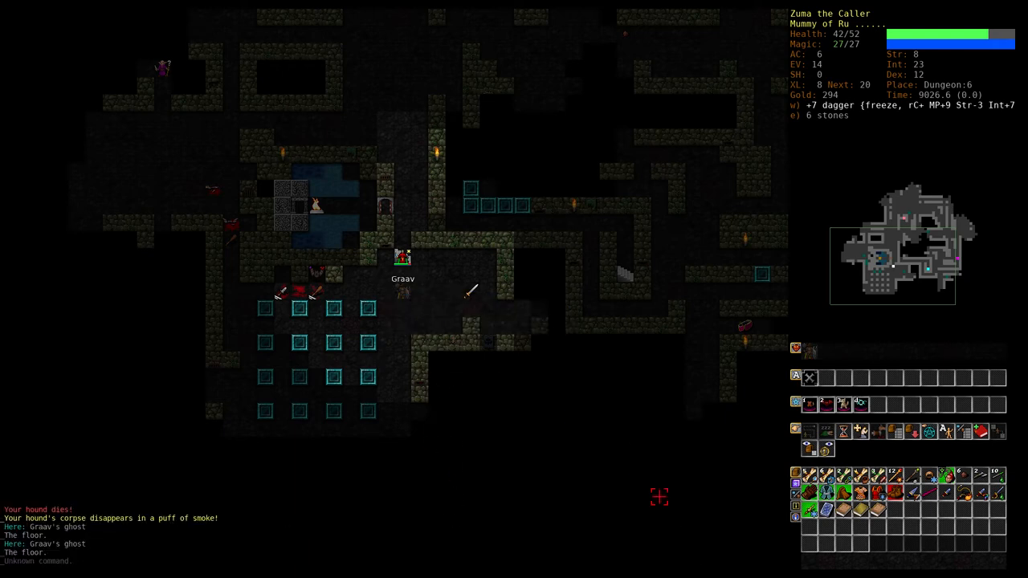
Flee Graav's ghost to Dungeon:5, return to Dungeon:6, and fight beside summoned crimson imps
key("z")
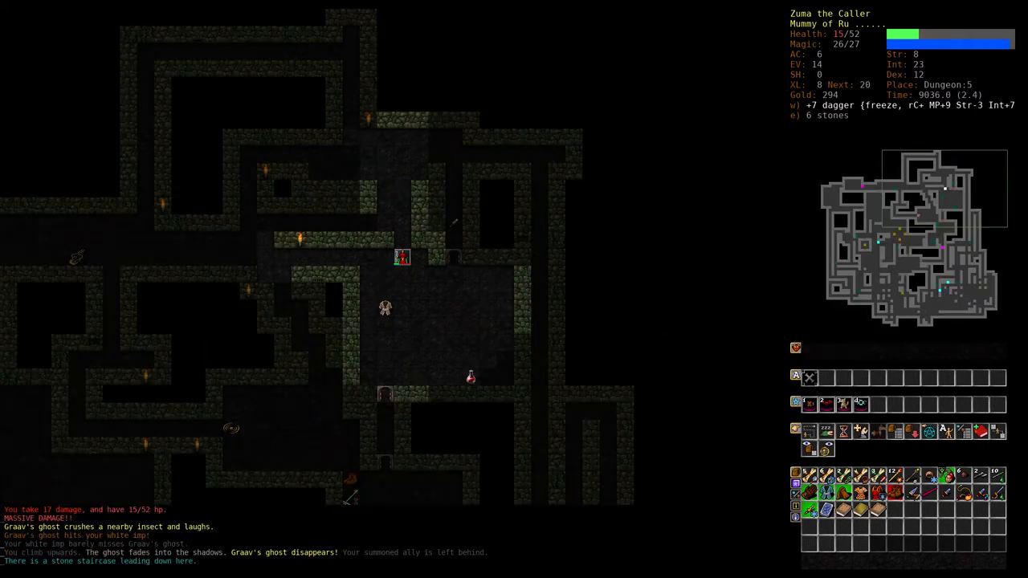
key("5")
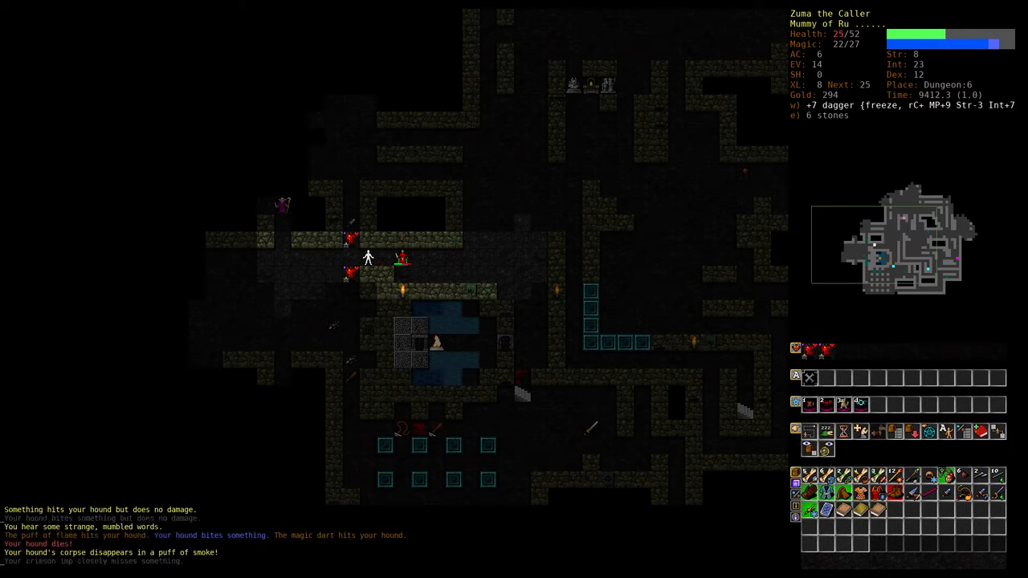
Defeat the remaining foe, rest to full health, and show the character overview
key("V")
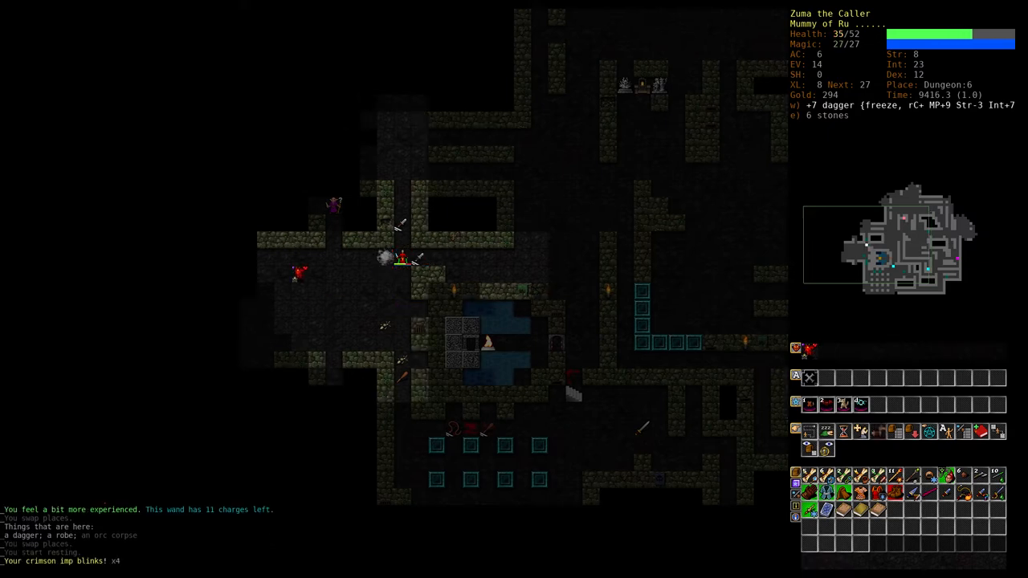
key("5")
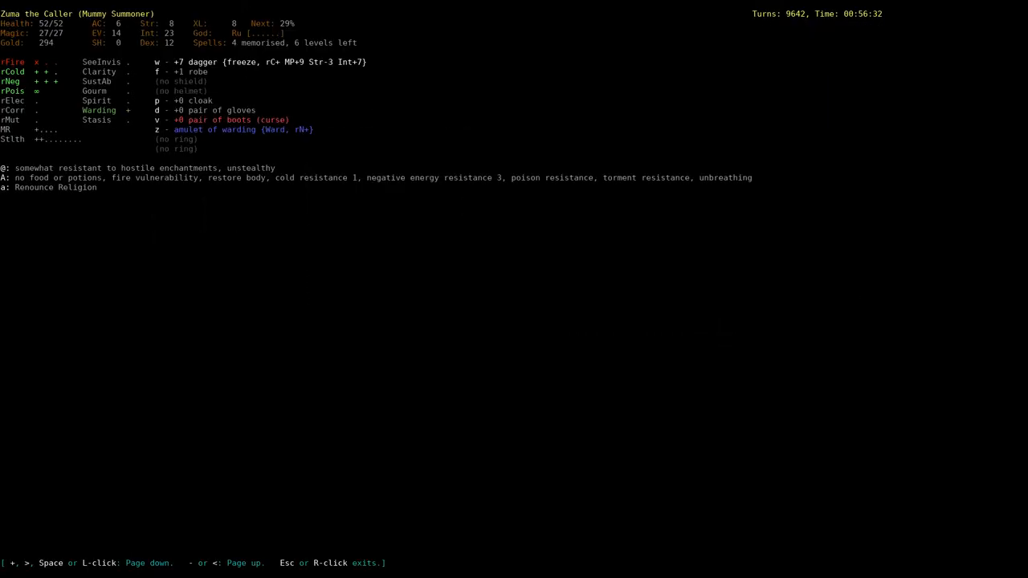
Read the dagger of Embarrassment's description, then explore and attack Blork the orc with summons
key("Escape")
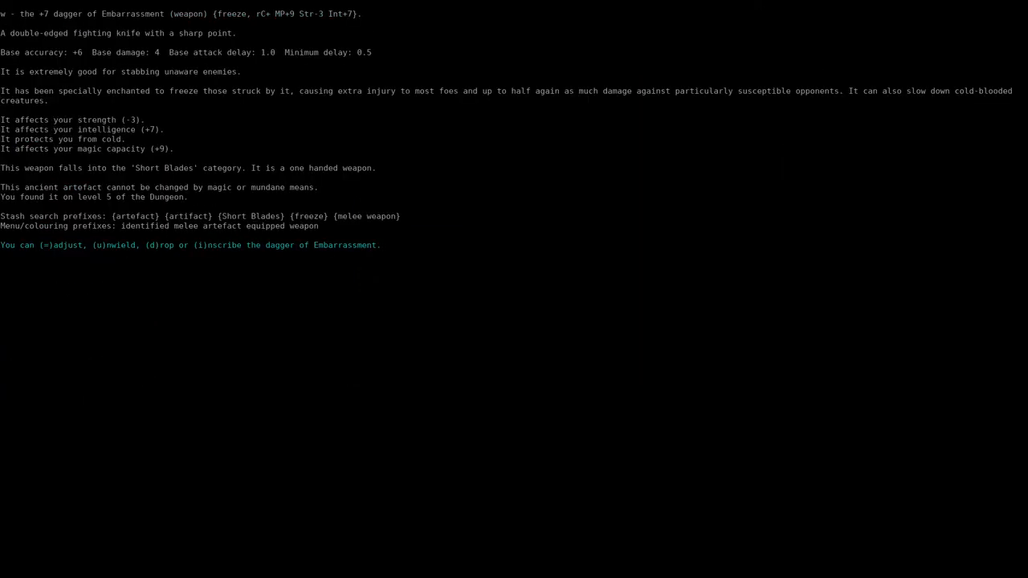
key("Escape")
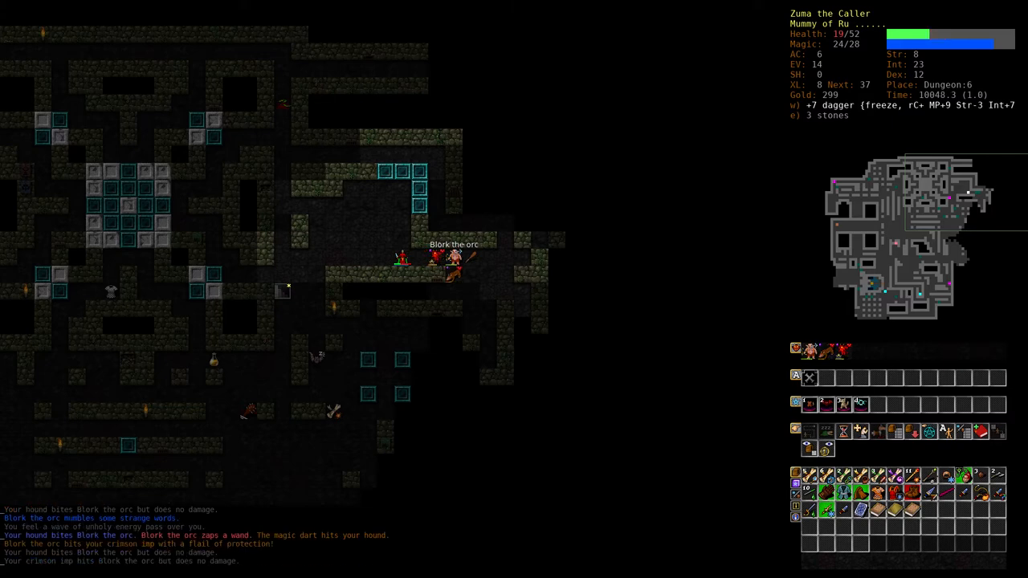
Zap Blork the orc with the wand of fire and rest beside his flail and robe
key("v")
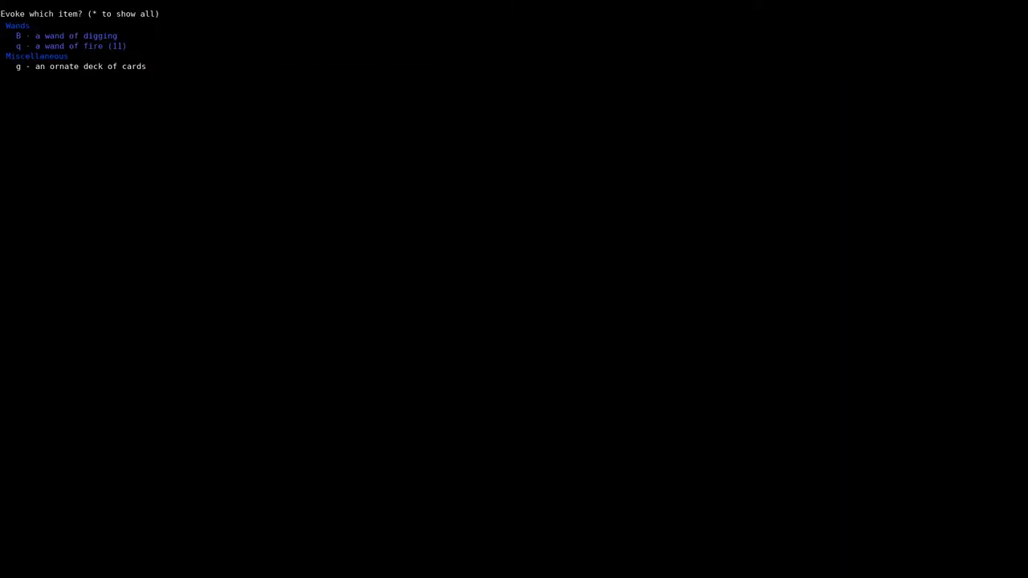
key("q")
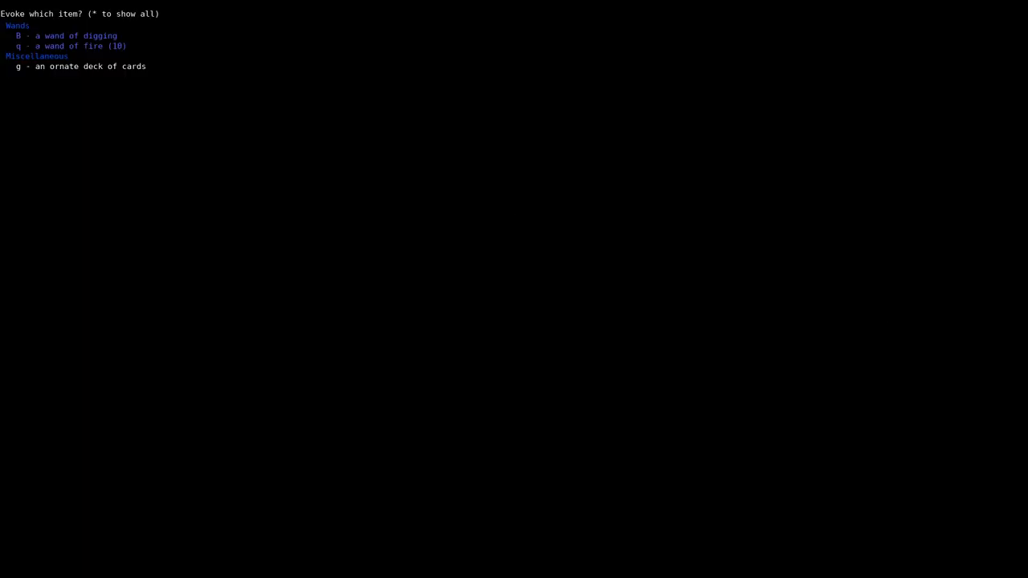
key("q")
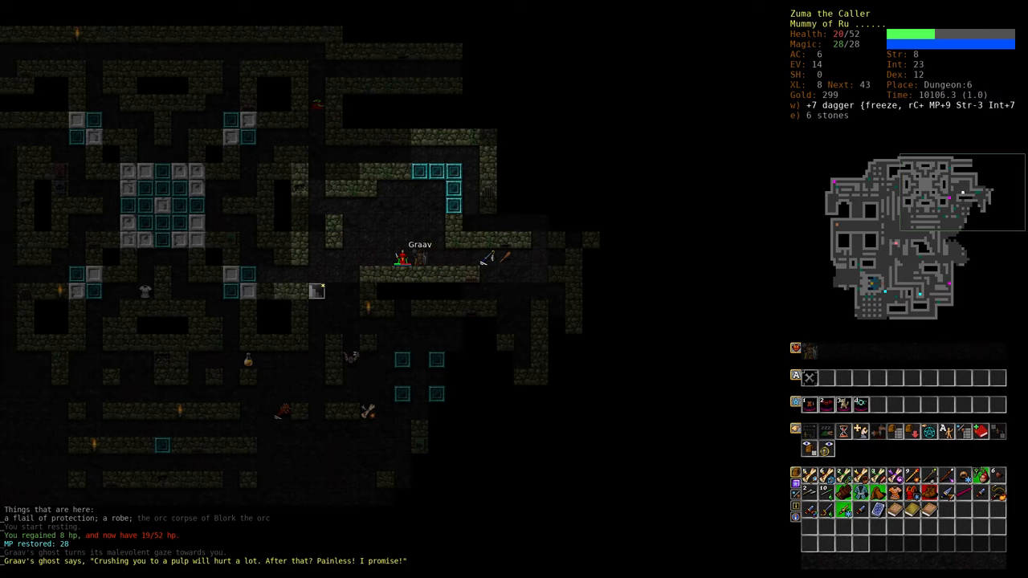
mouse_move(384, 258)
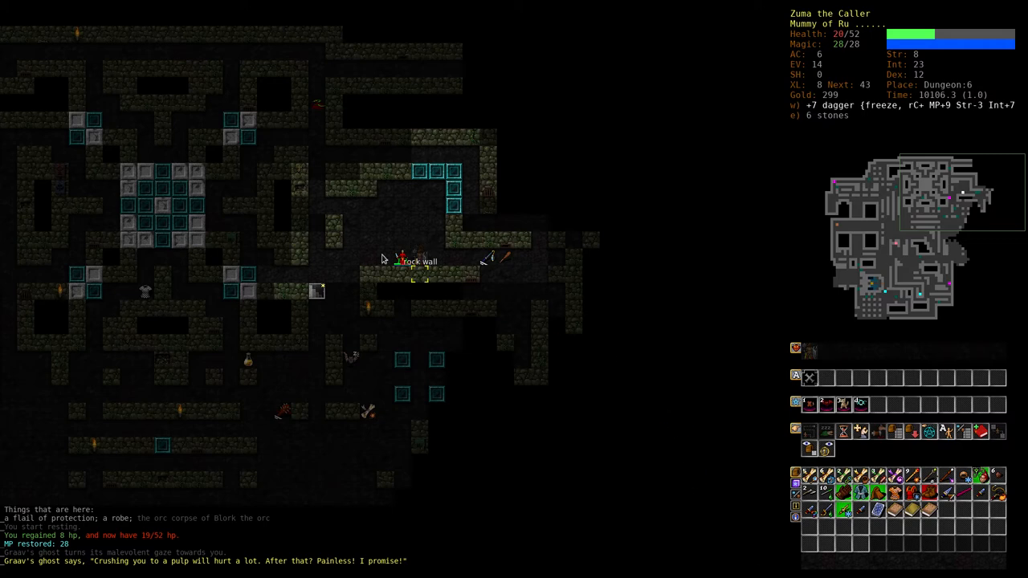
mouse_move(315, 290)
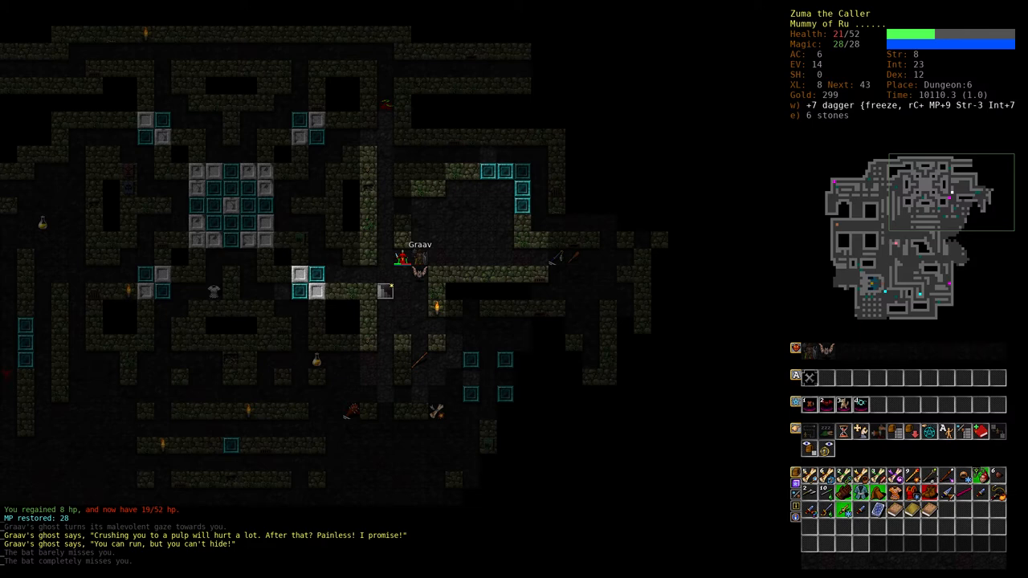
key("r")
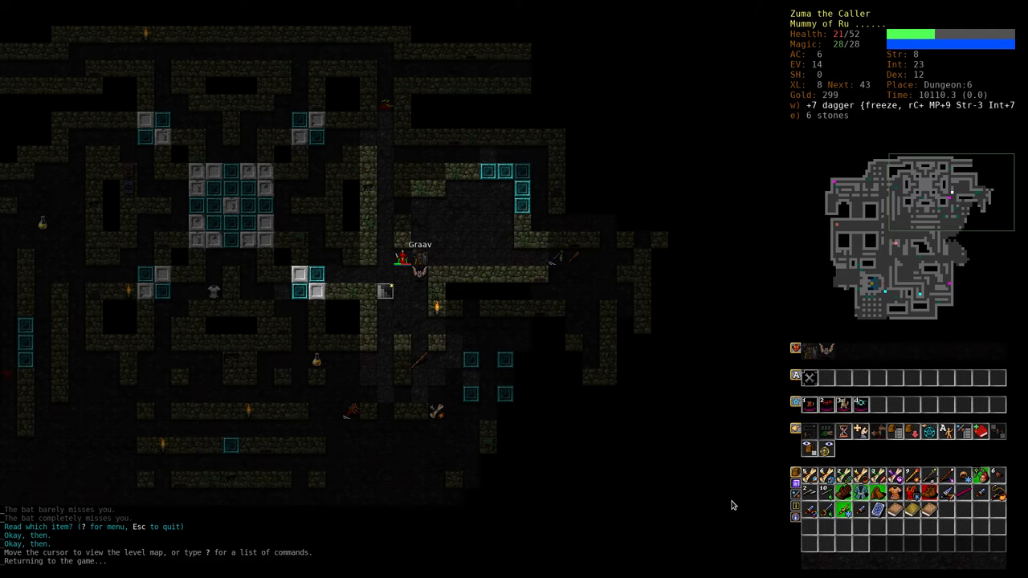
key("V")
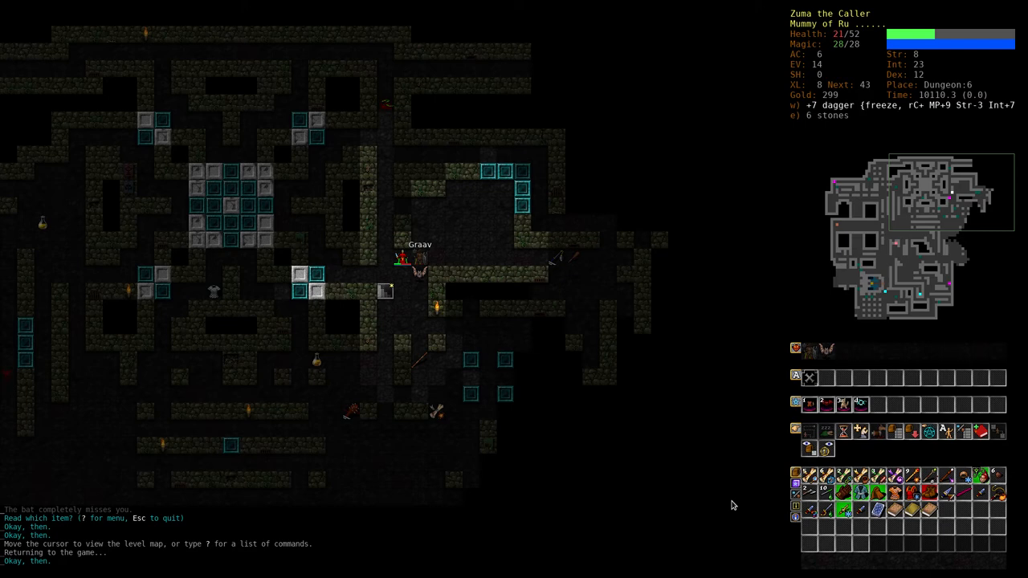
Bring up the 'Read which item?' menu of scrolls and books
key("i")
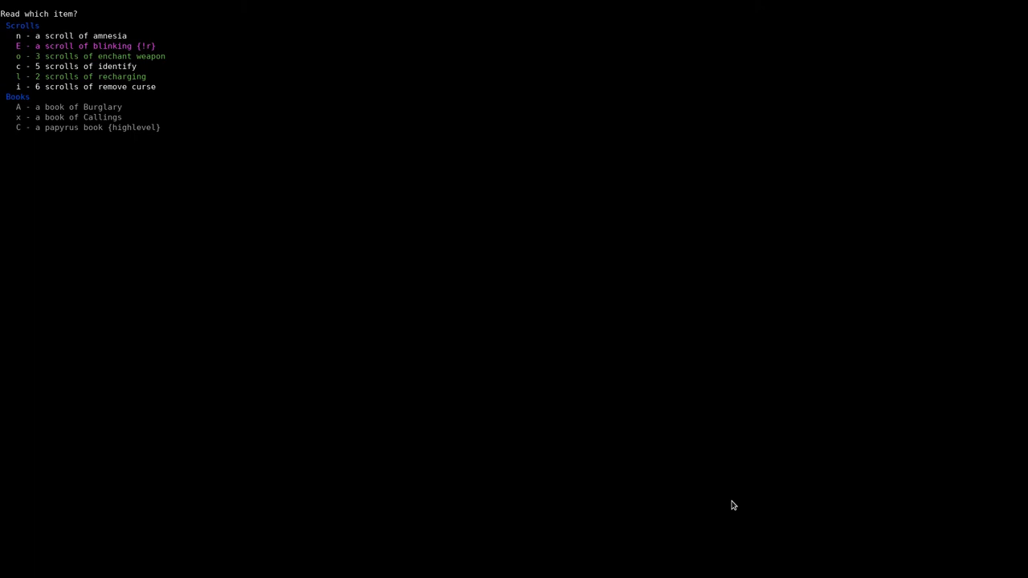
key("E")
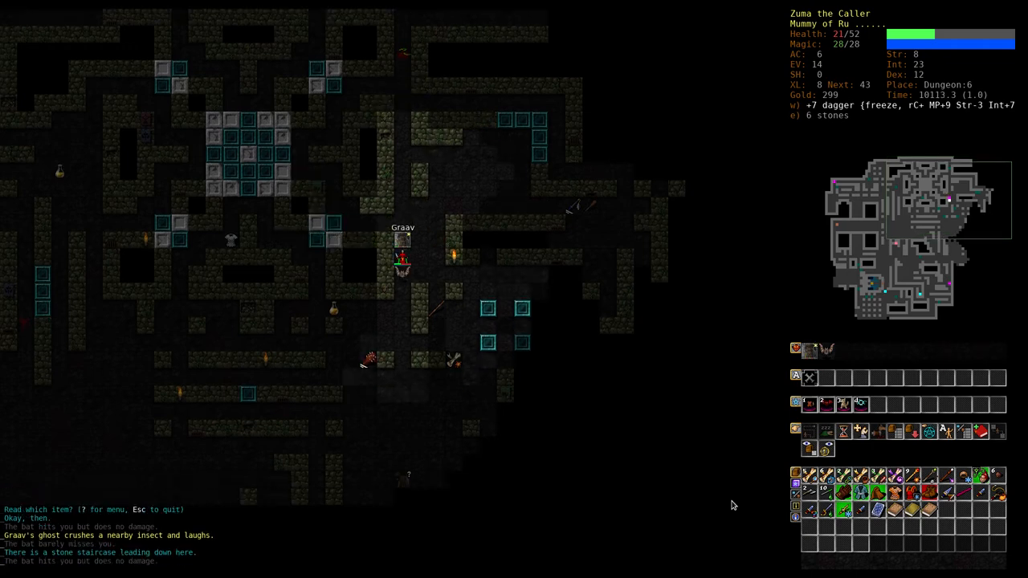
Climb back up to Dungeon:5 and rest until health reaches 44/52
key("e")
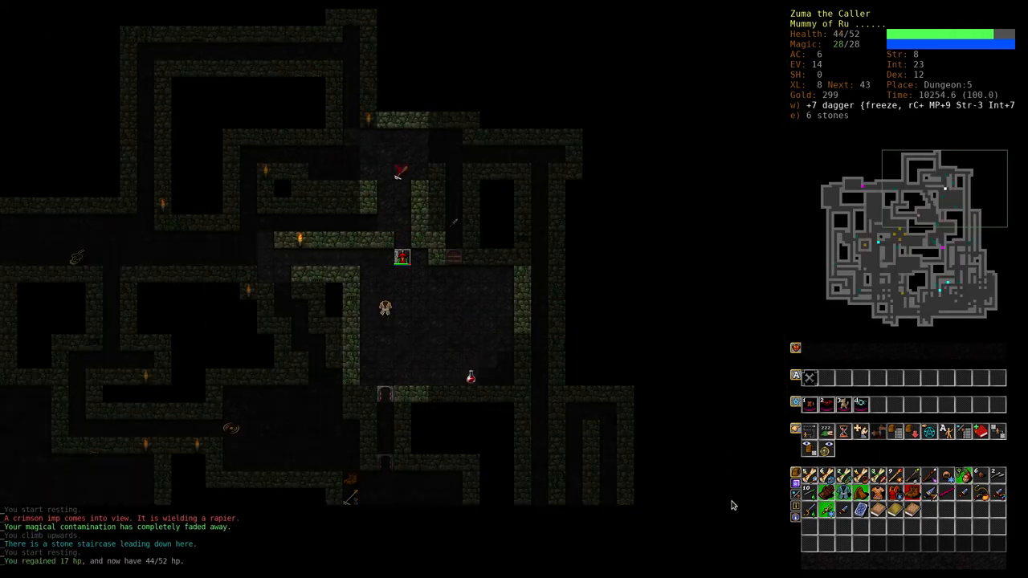
Look up the flail of protection among remembered items, then the dagger of protection
key(">")
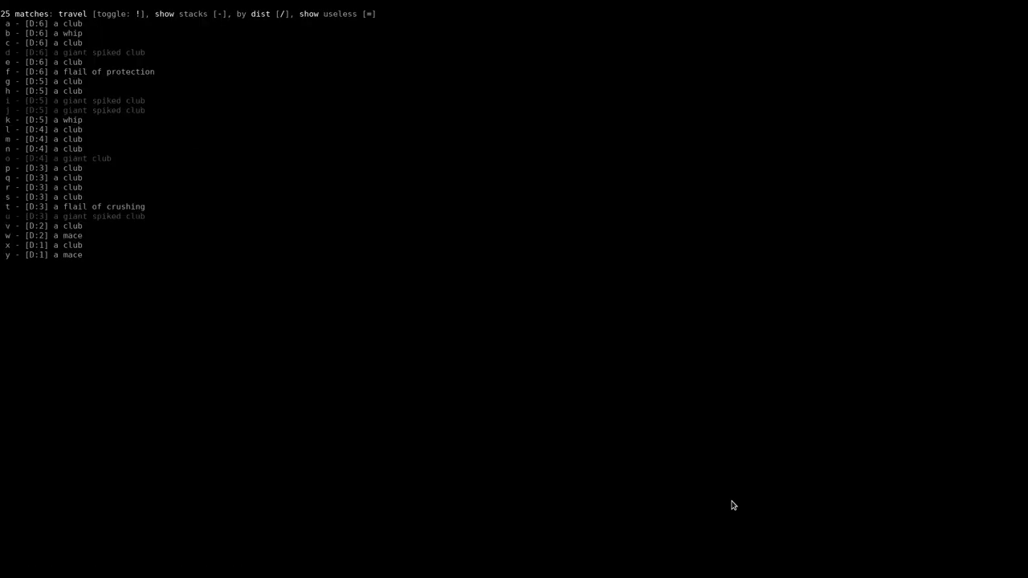
mouse_move(320, 400)
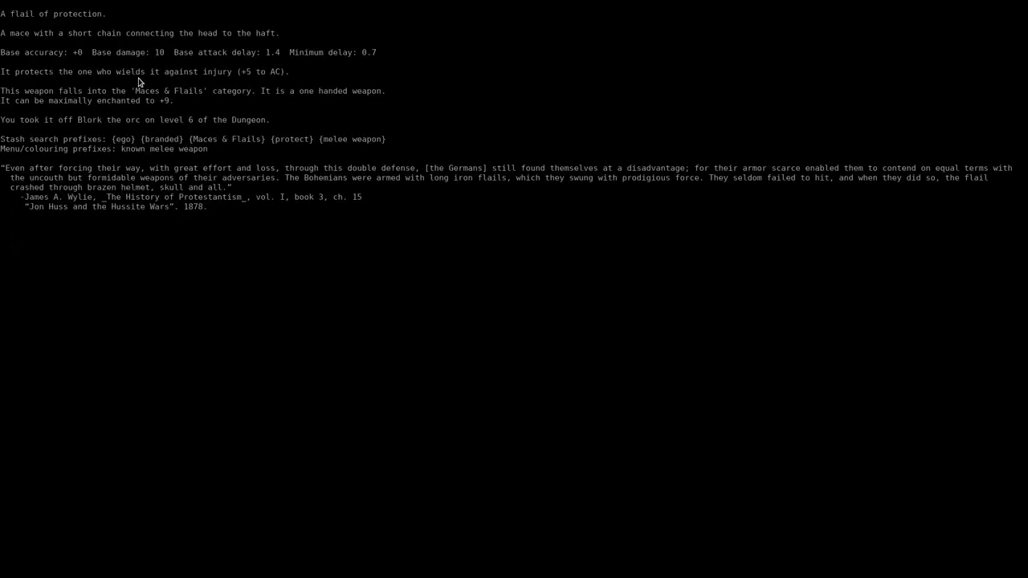
key("Escape")
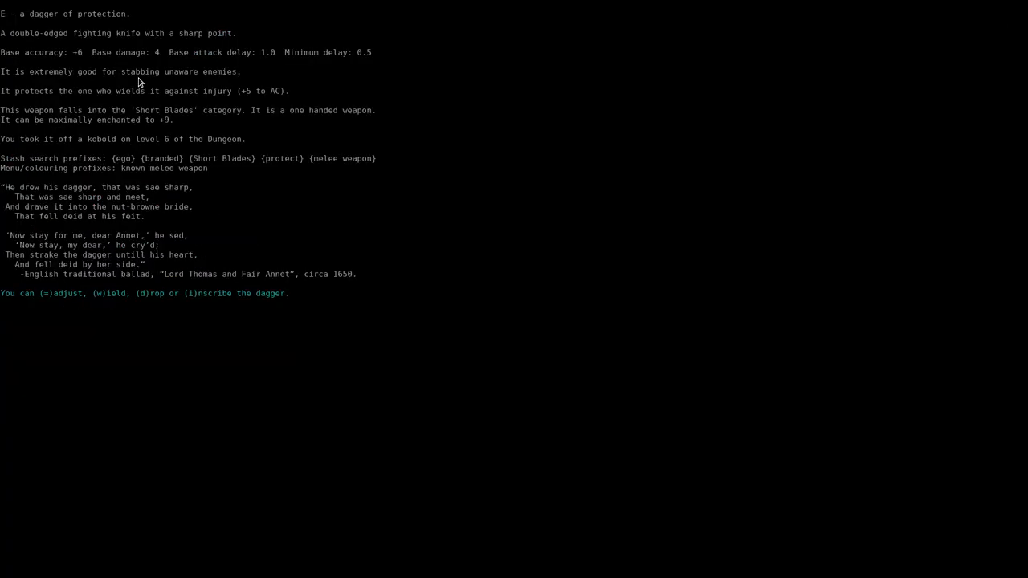
Close the dagger description and go back to exploring Dungeon:6, picking up 11 gold
key("Escape")
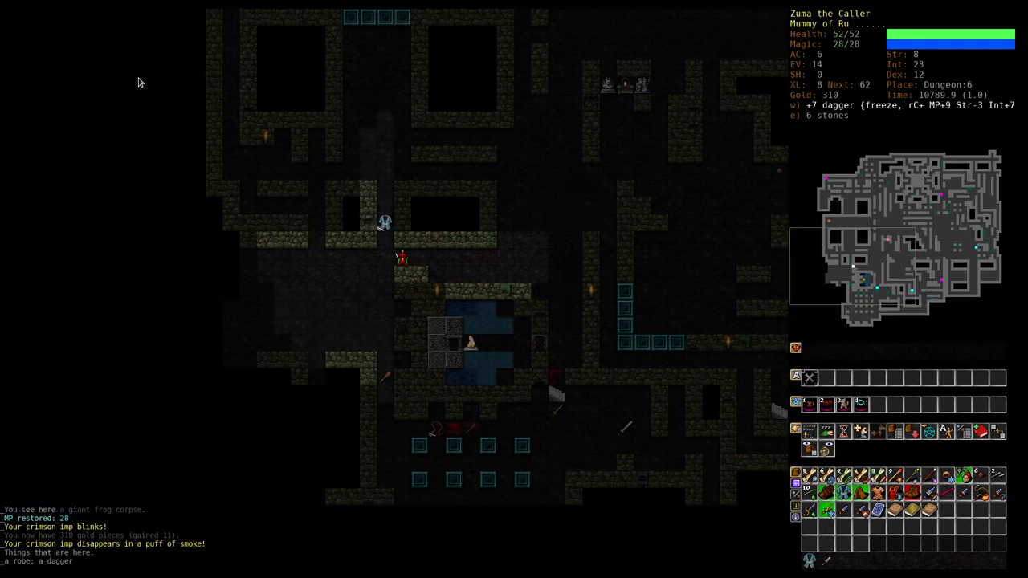
Show the learnable spells with failure rates, levels and six spell levels left
key("i")
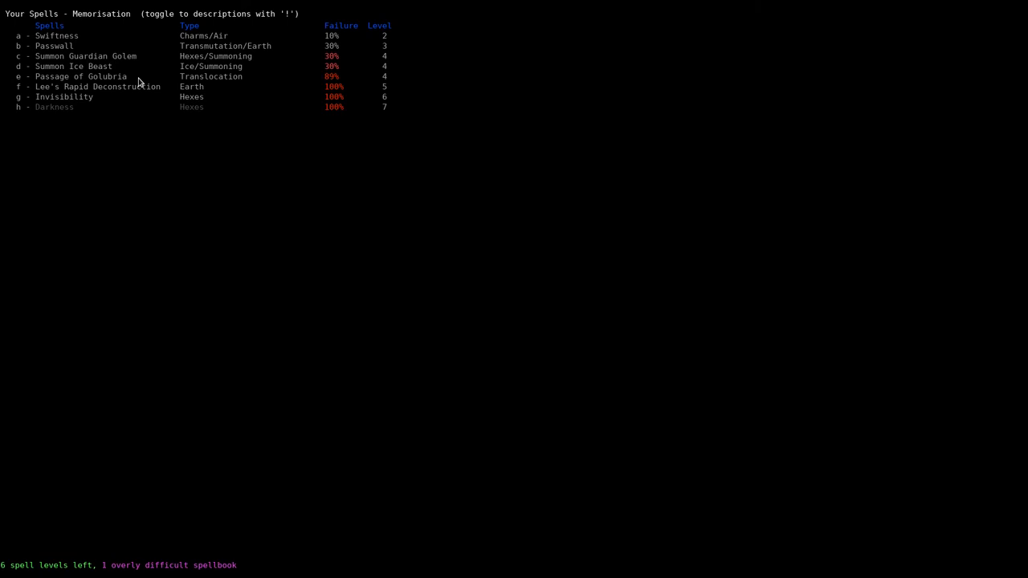
Close the memorisation list and travel to the Dungeon:6 downstairs
key("a")
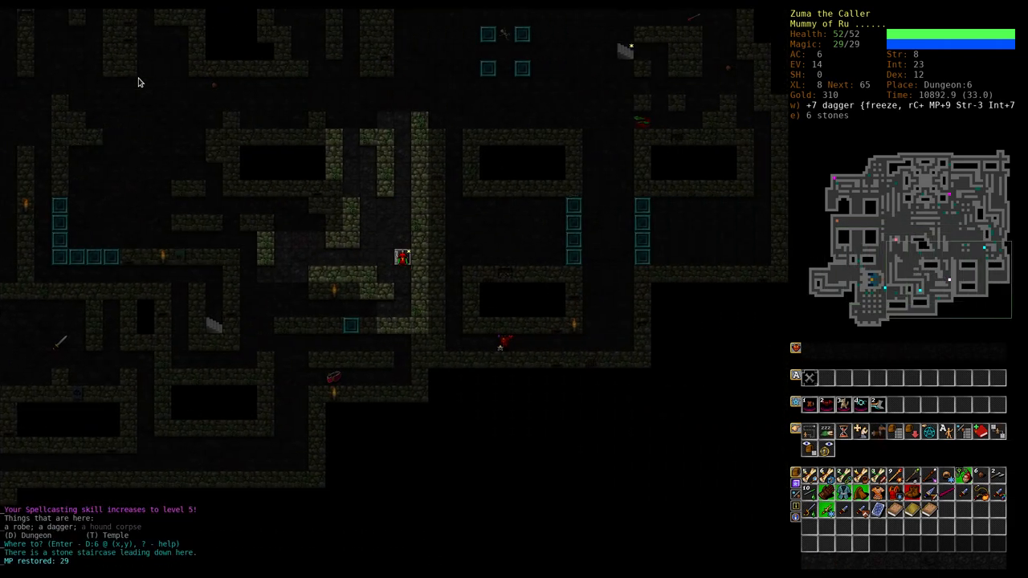
Descend to Dungeon:7, pick up the book of Summonings and examine its spells
key(">")
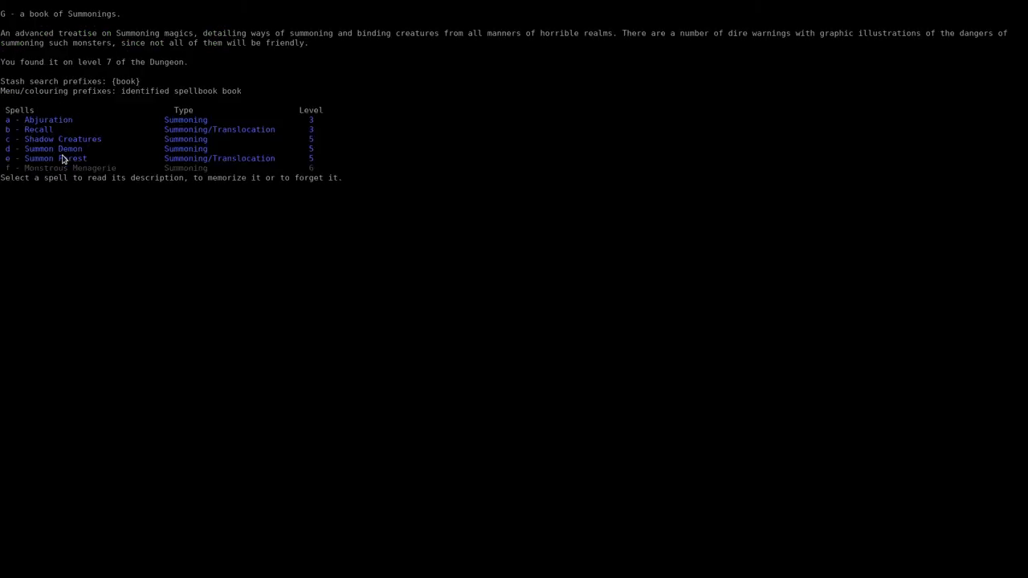
mouse_move(141, 148)
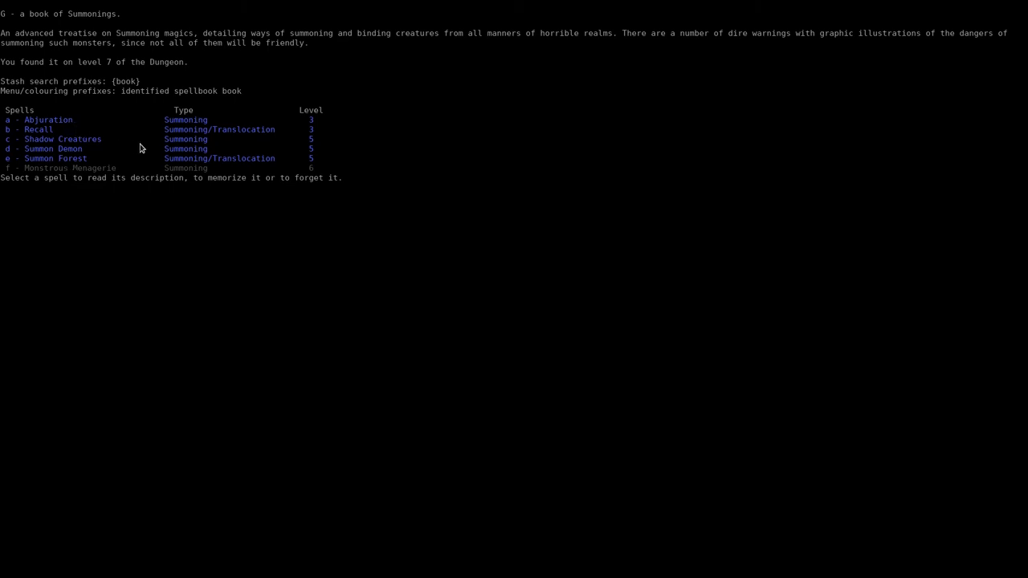
mouse_move(170, 149)
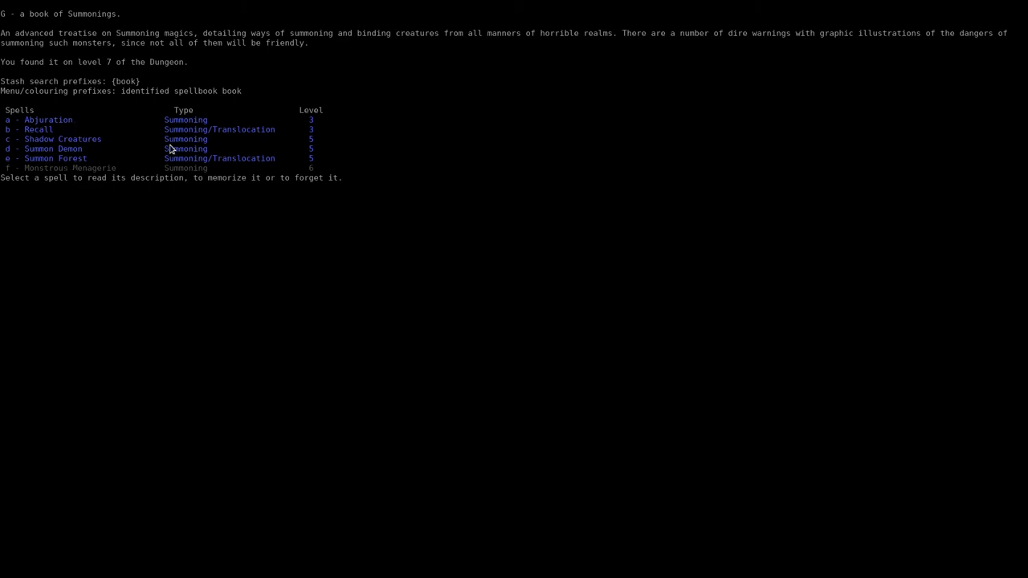
mouse_move(408, 551)
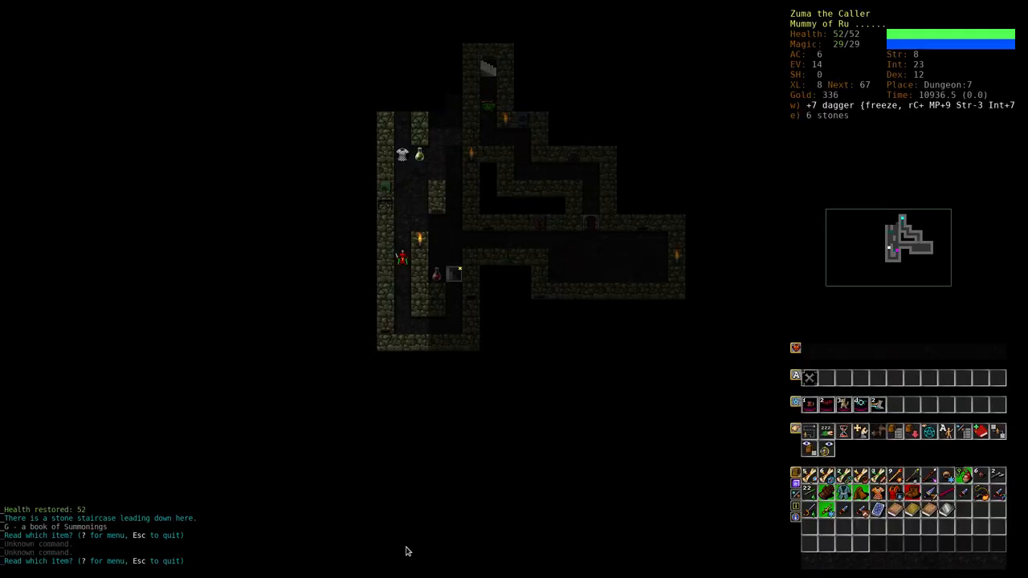
Read item G, the book of Summonings, to list its spells
key("G")
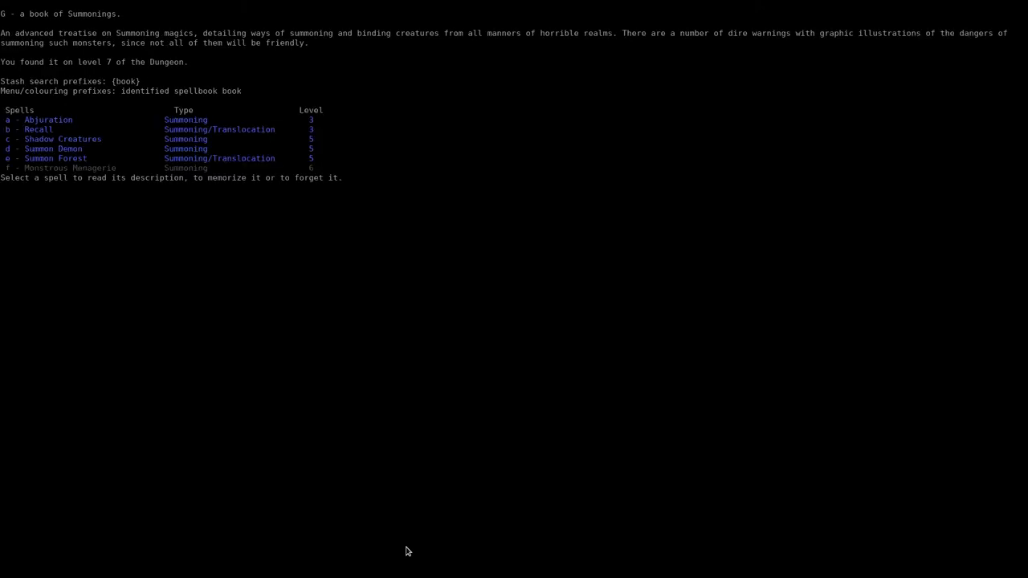
Close the book and list known spells: Call Imp, Summon Lightning Spire, Swiftness
left_click(62, 139)
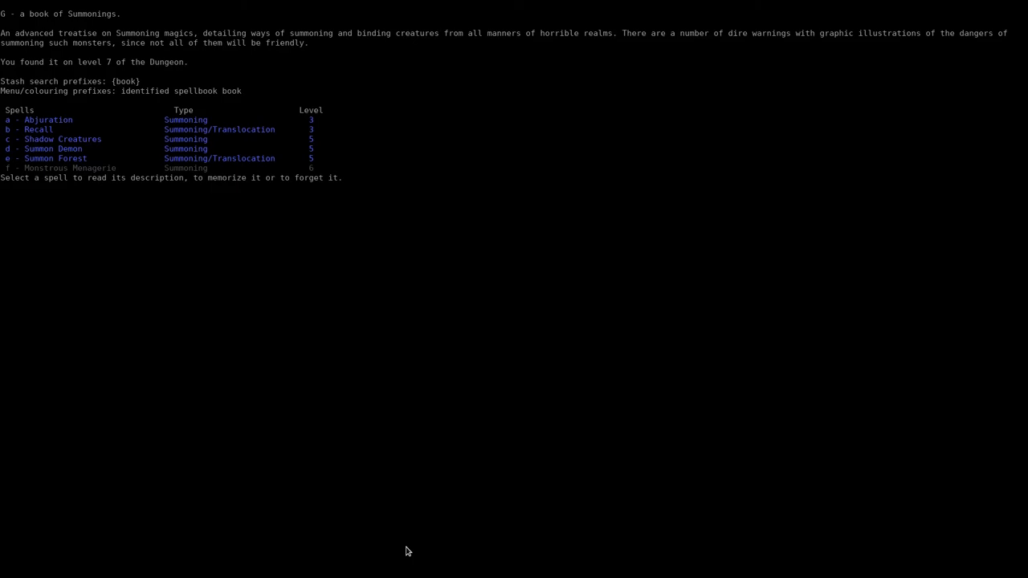
key("e")
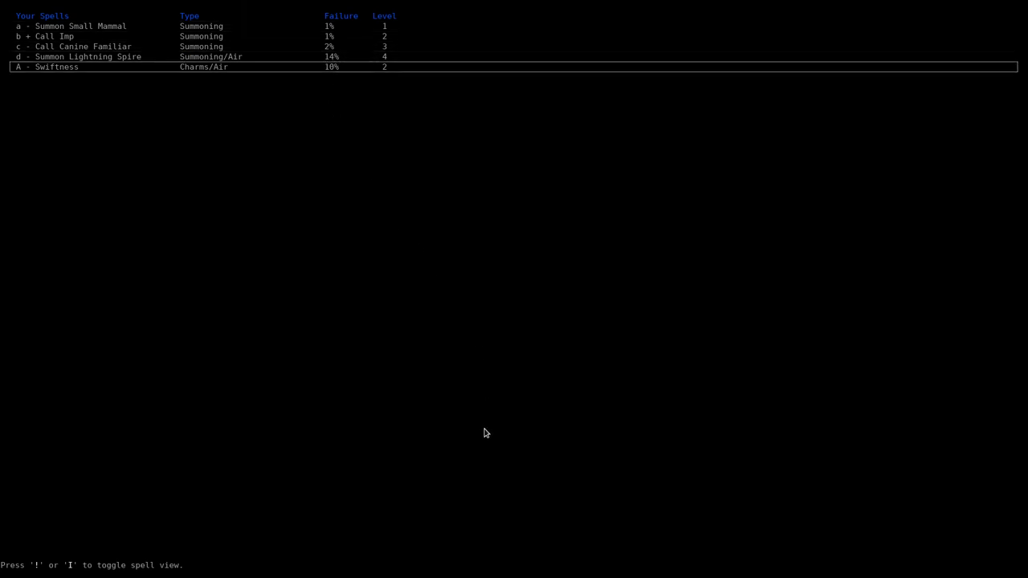
Show the skills screen, with Spellcasting and Summonings each at 50% training
key("!")
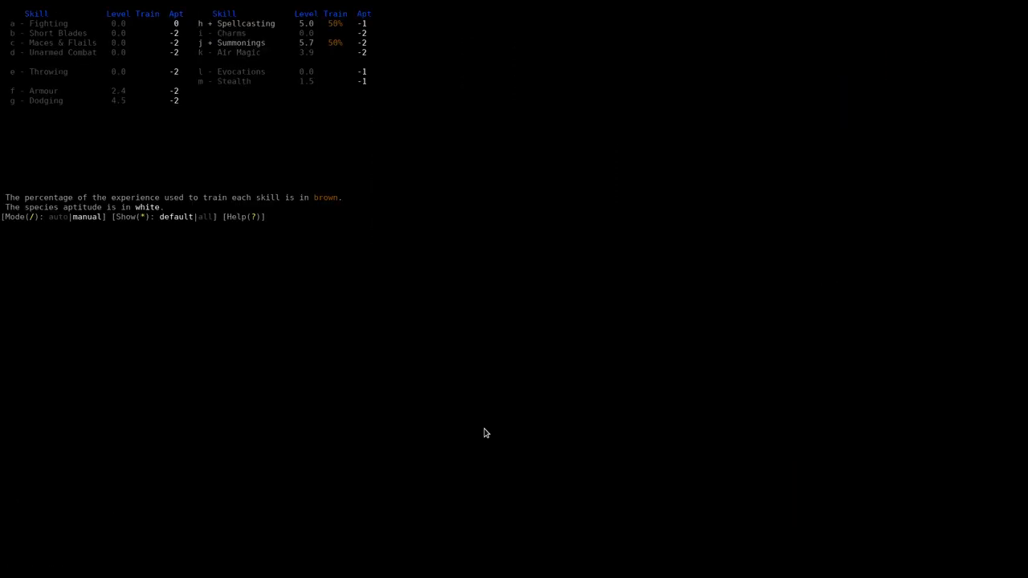
key("k")
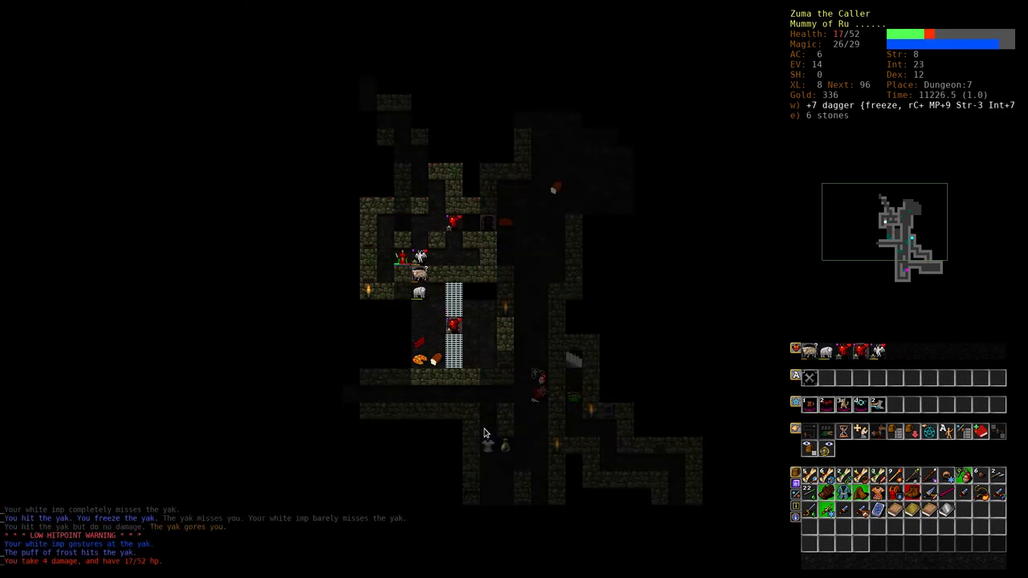
Wield the +7 freezing dagger, kill the yak to reach level 9, and list spells
key("w")
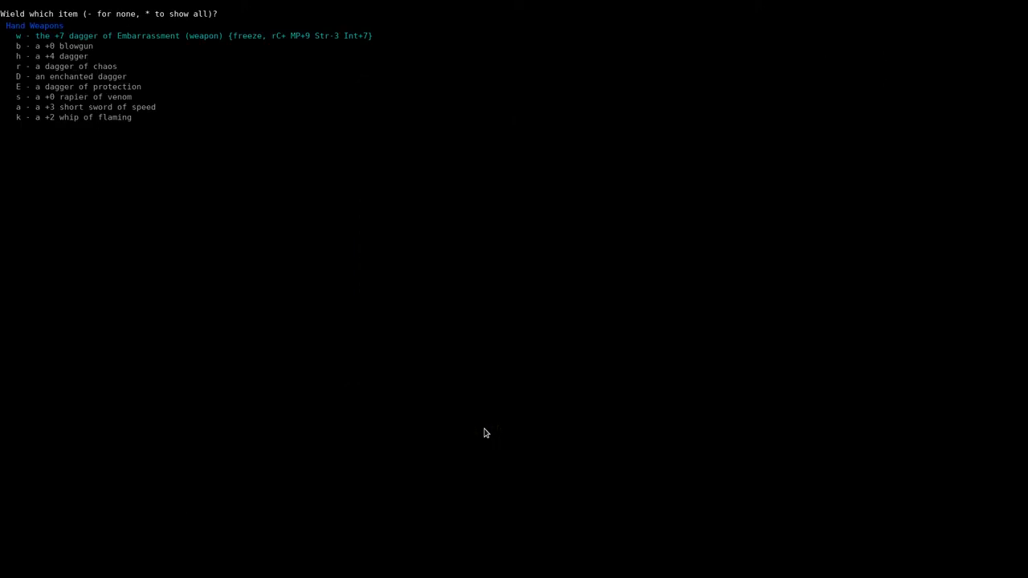
key("E")
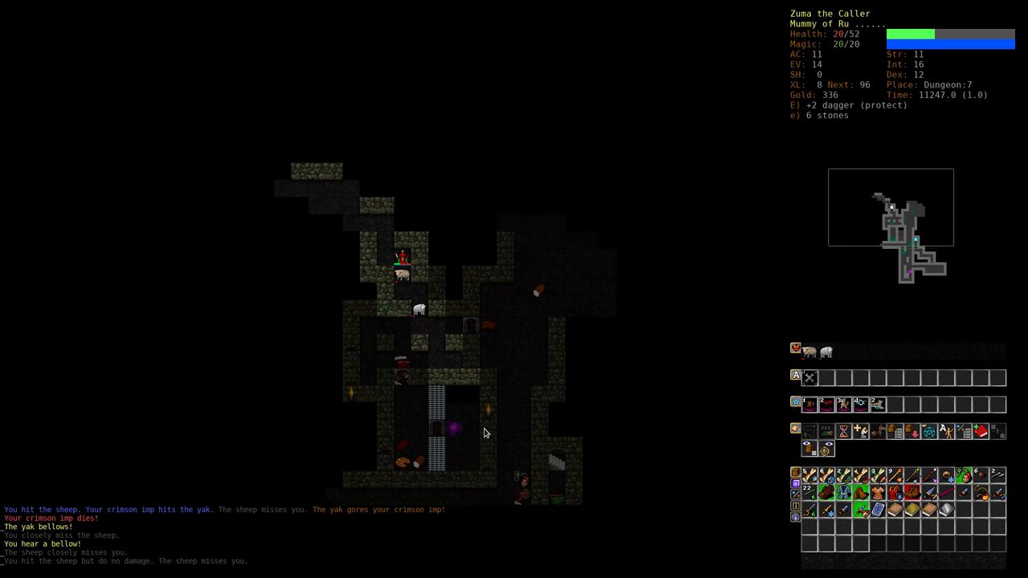
key("V")
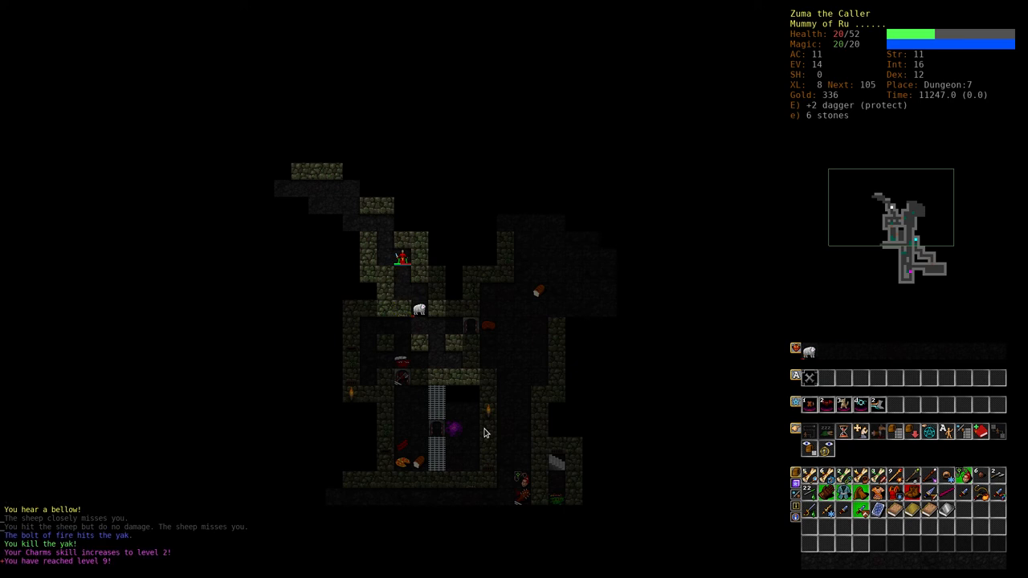
mouse_move(394, 281)
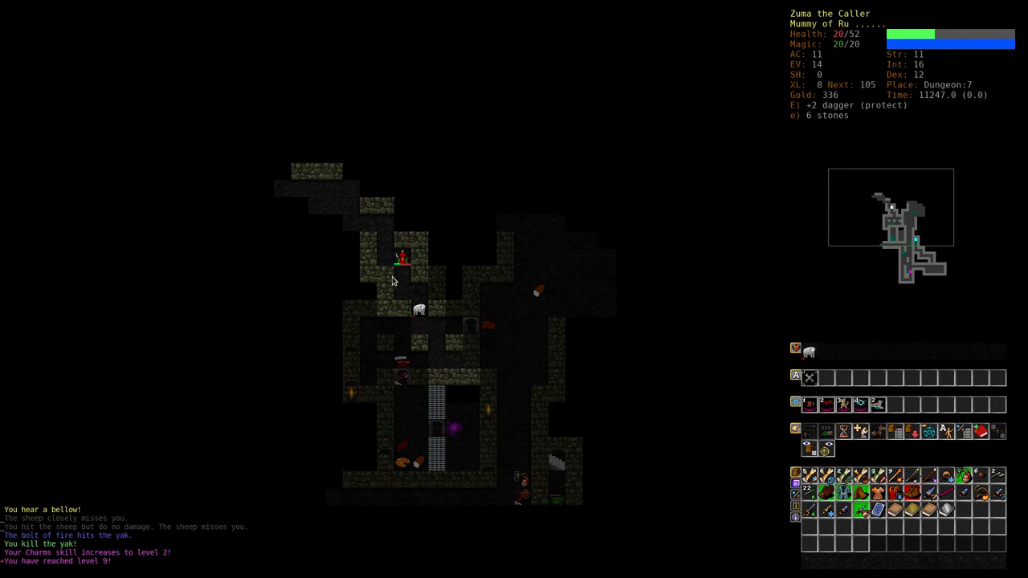
mouse_move(529, 505)
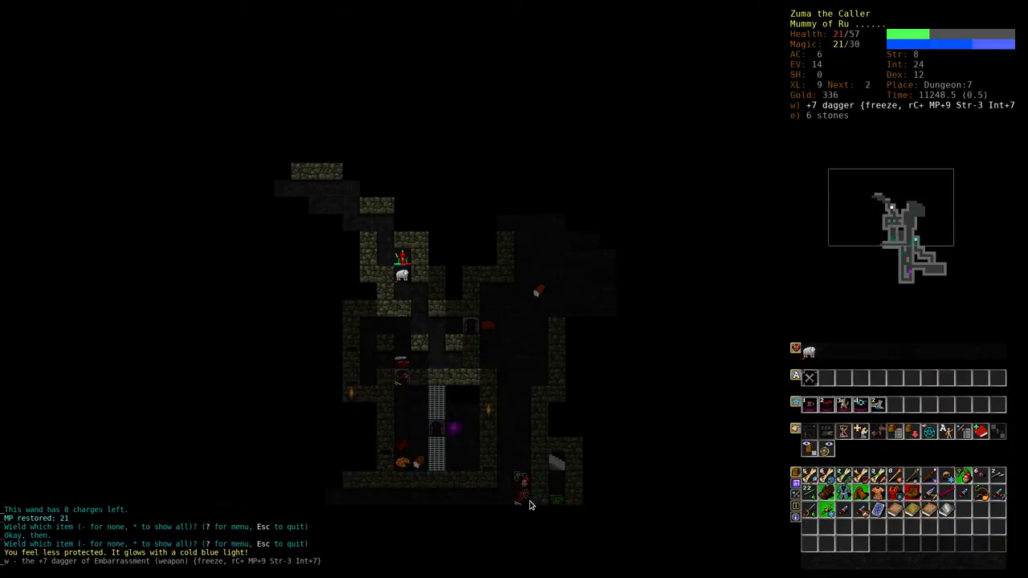
key("z")
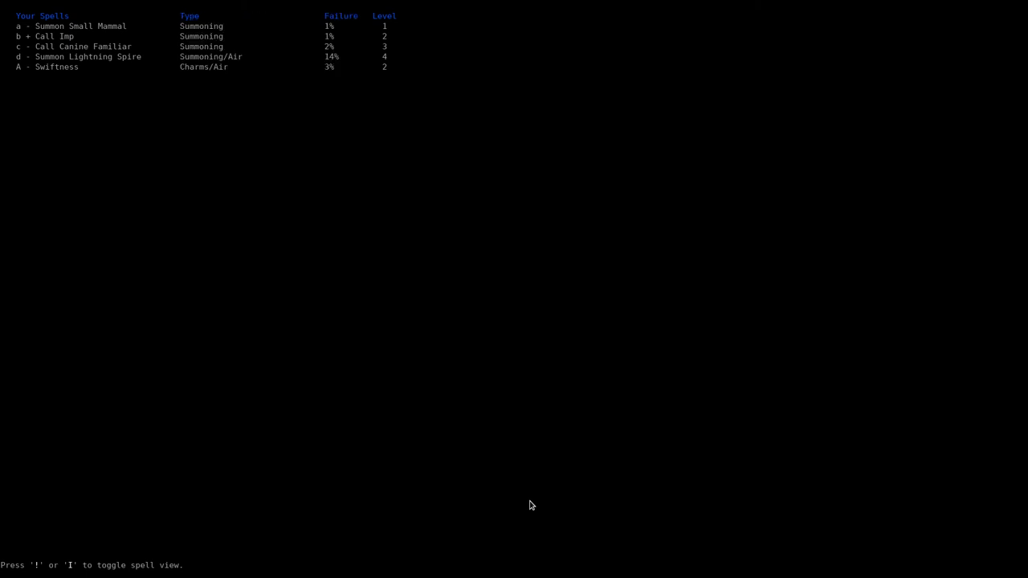
Show the skills screen with Fighting, Spellcasting and Air Magic at 33% each
key("m")
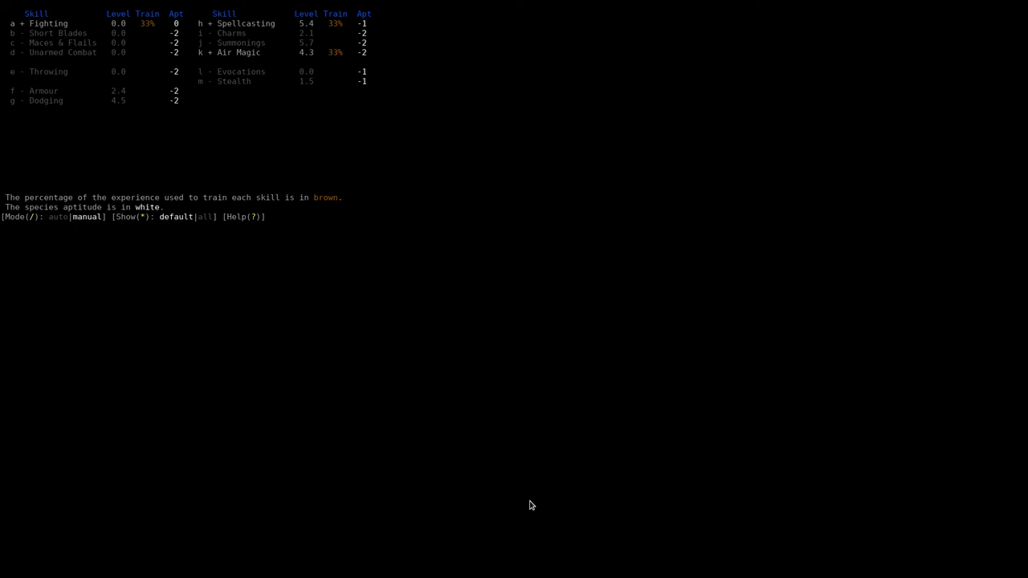
Auto-explore Dungeon:7, killing an adder and bat and picking up a wand of disintegration
key("I")
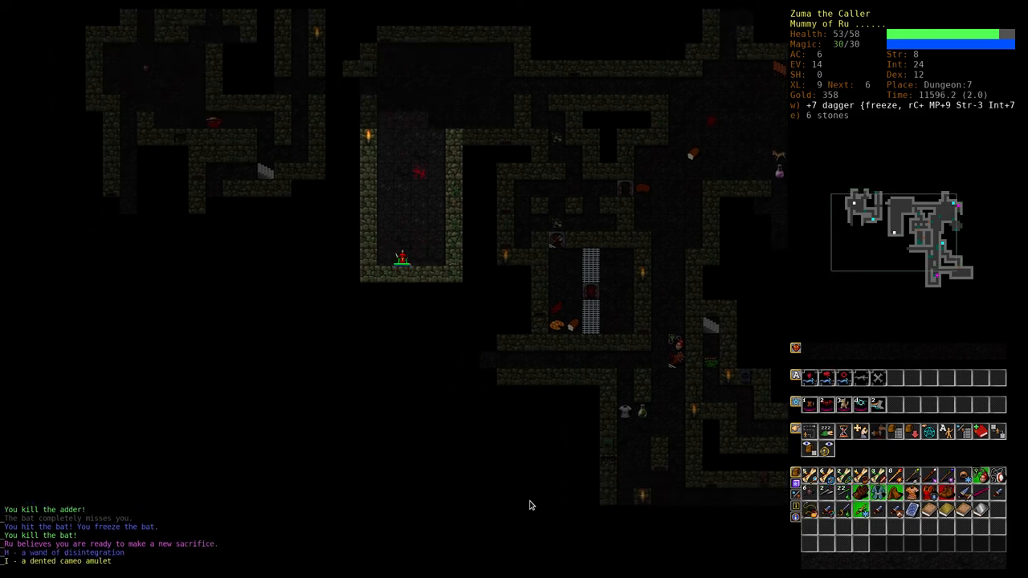
Read identify on the cameo amulet (resist mutation), then rest to 58/58 health
key("r")
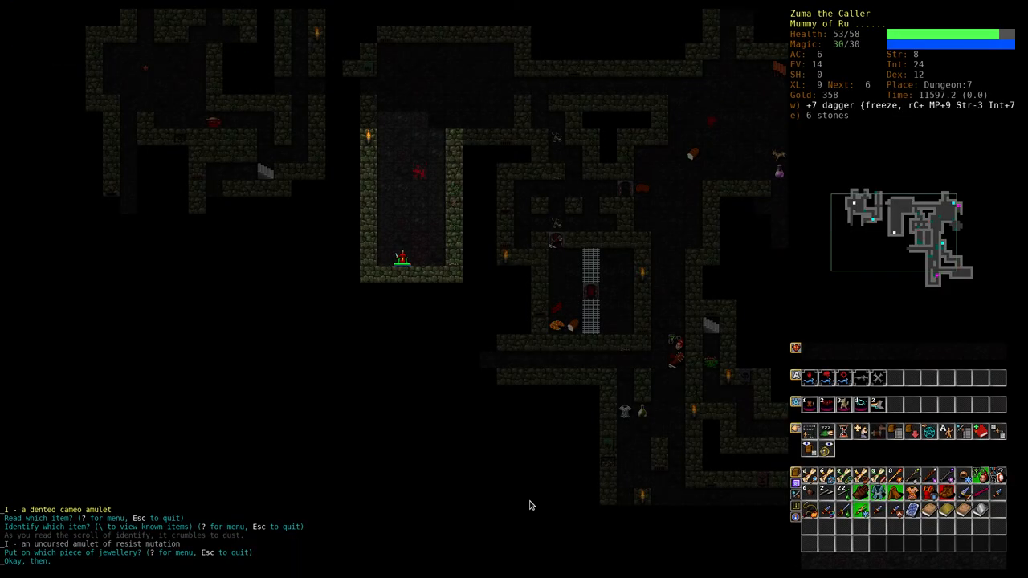
key("5")
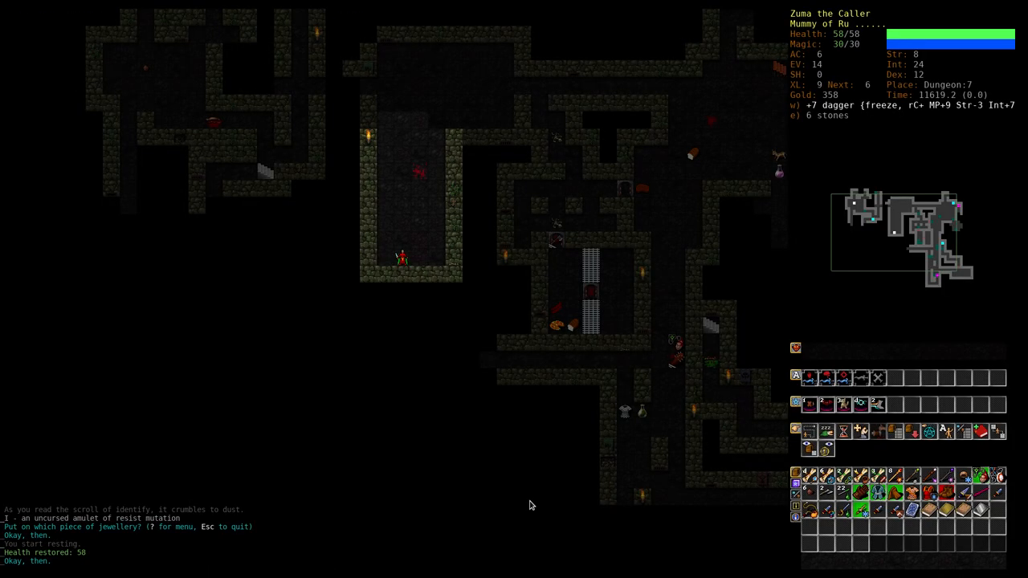
Show Ru's abilities menu listing the Hand, Courage and Essence sacrifices
key("a")
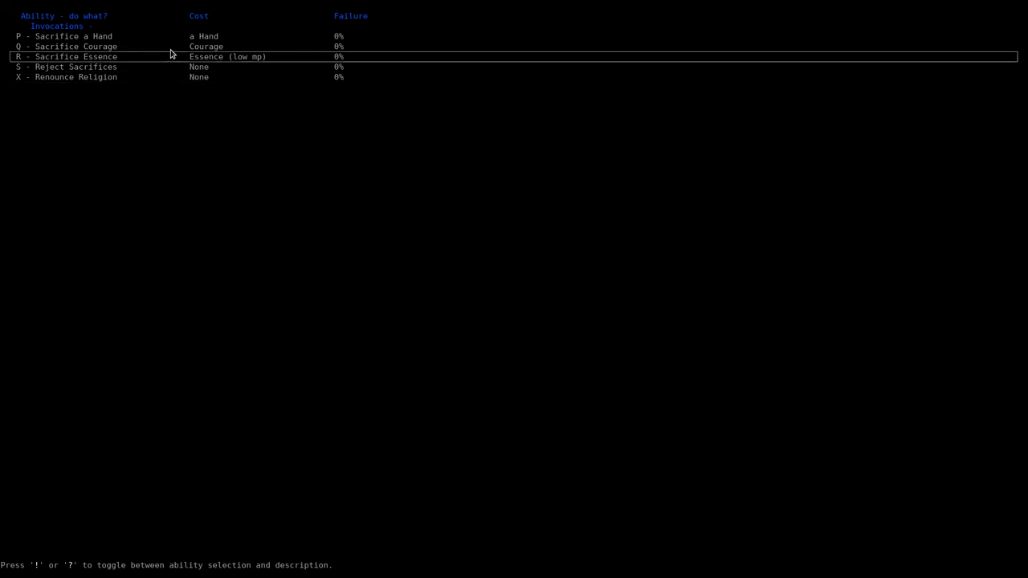
Inspect the Sacrifice Essence offer (-10% MP) and decline it
key("up")
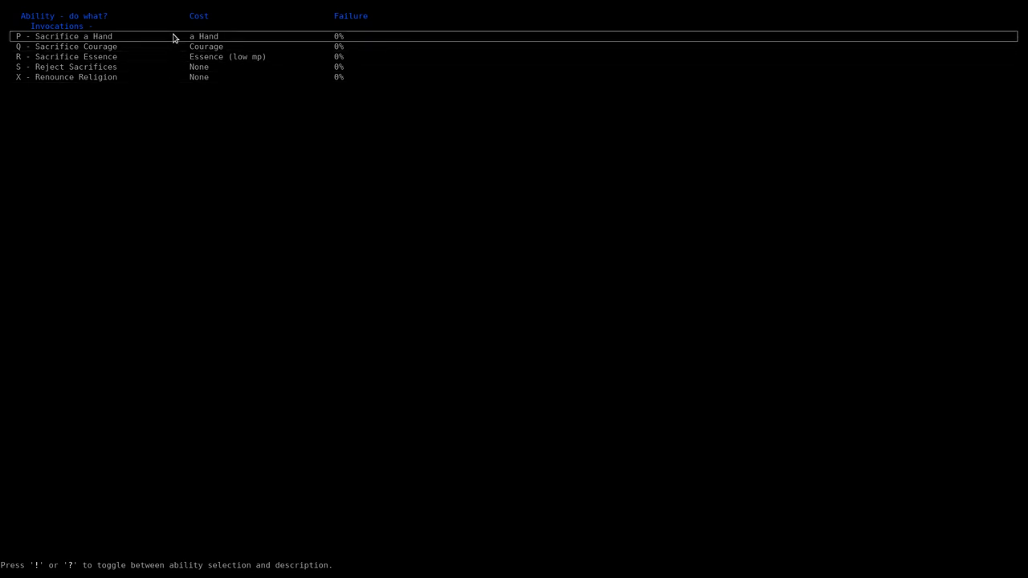
mouse_move(199, 41)
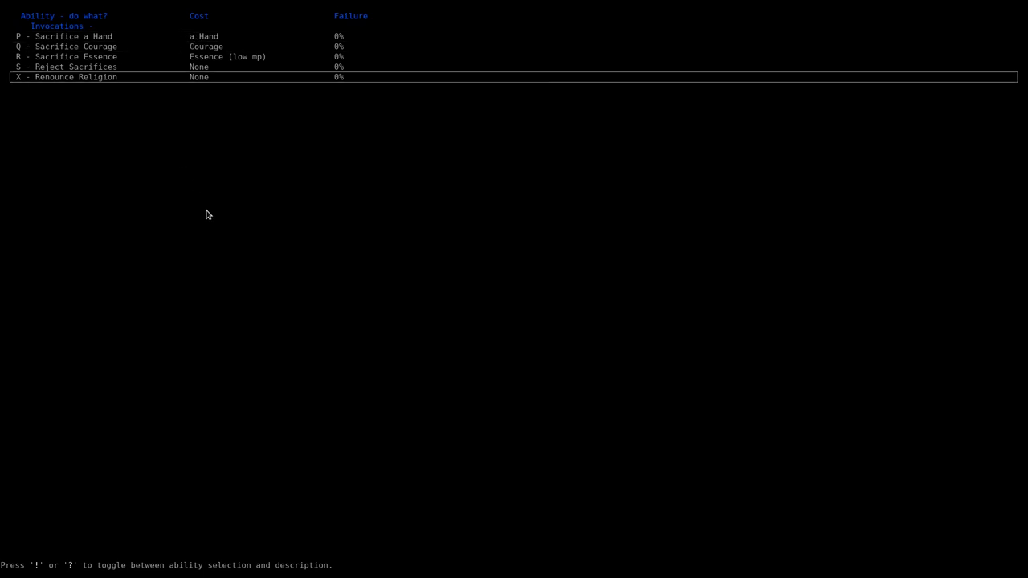
mouse_move(204, 213)
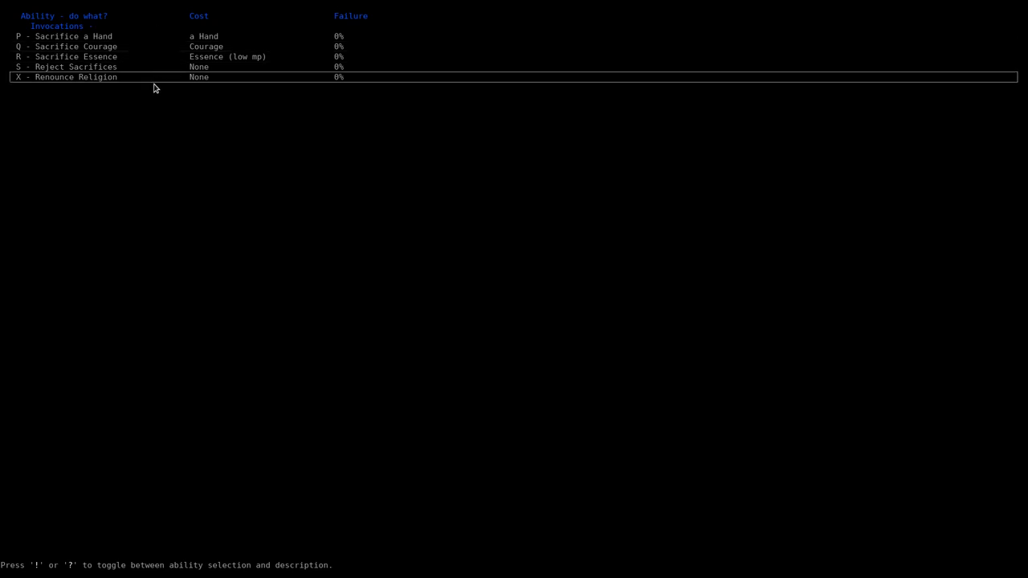
mouse_move(160, 80)
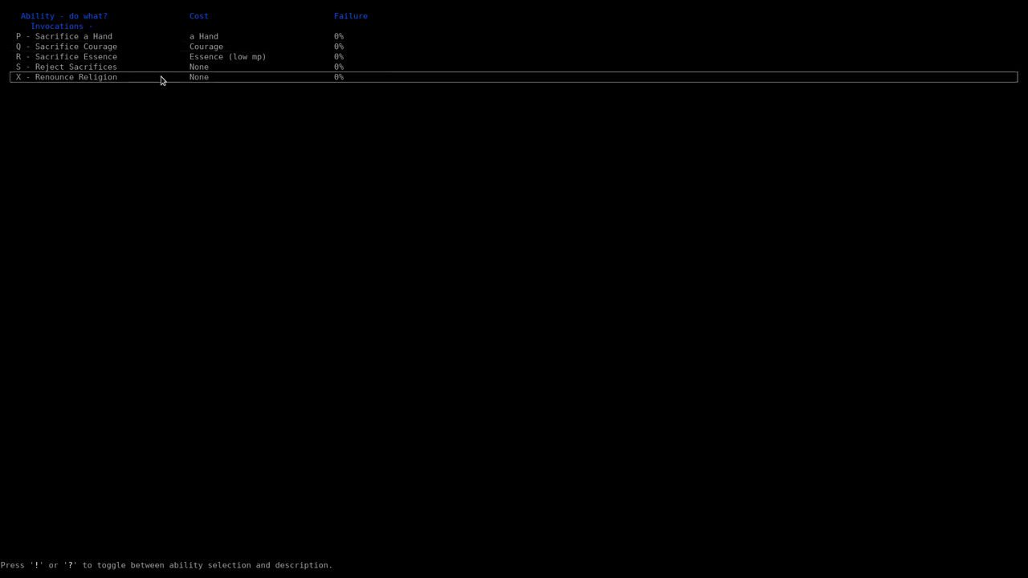
mouse_move(221, 141)
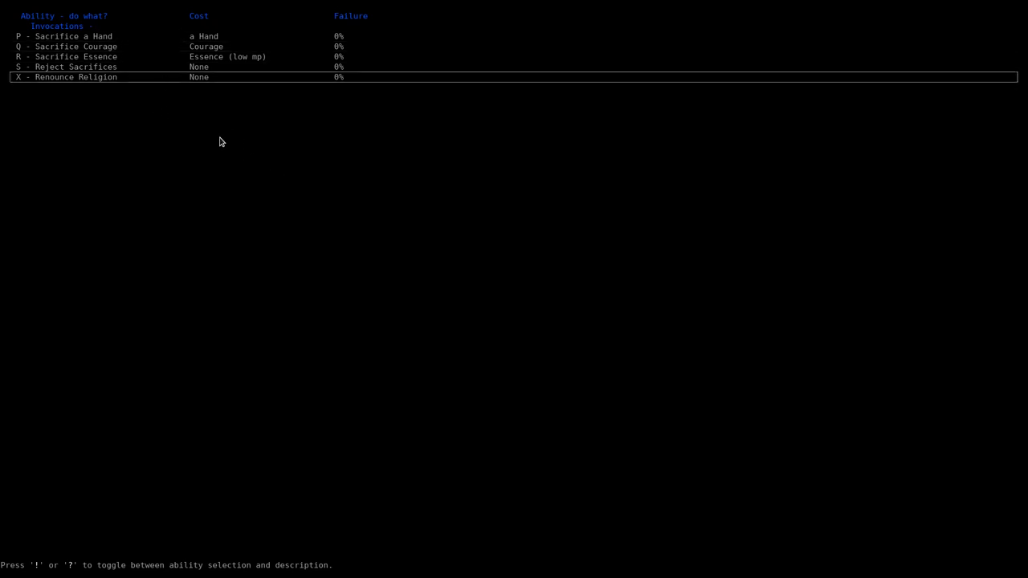
mouse_move(172, 142)
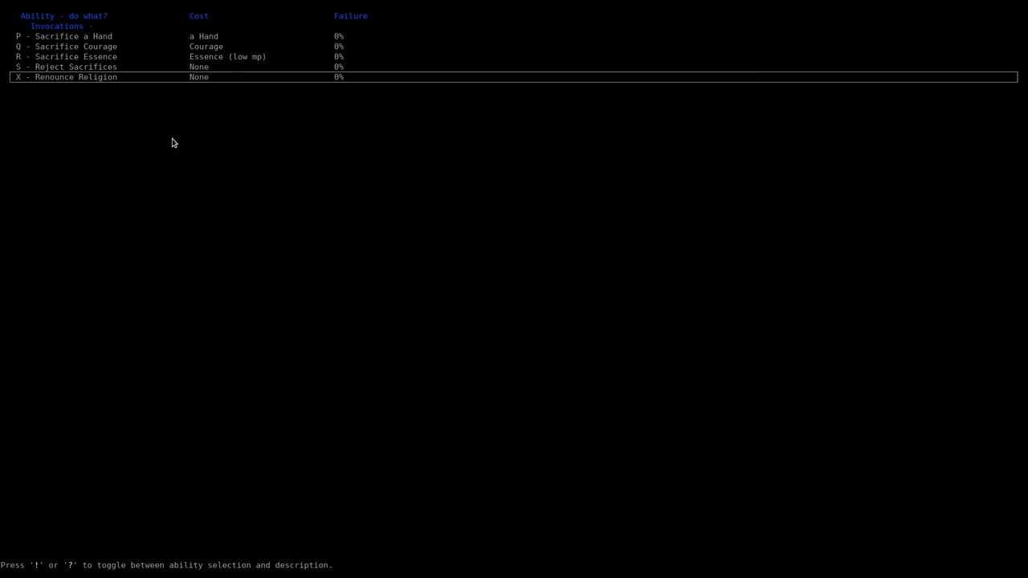
mouse_move(121, 83)
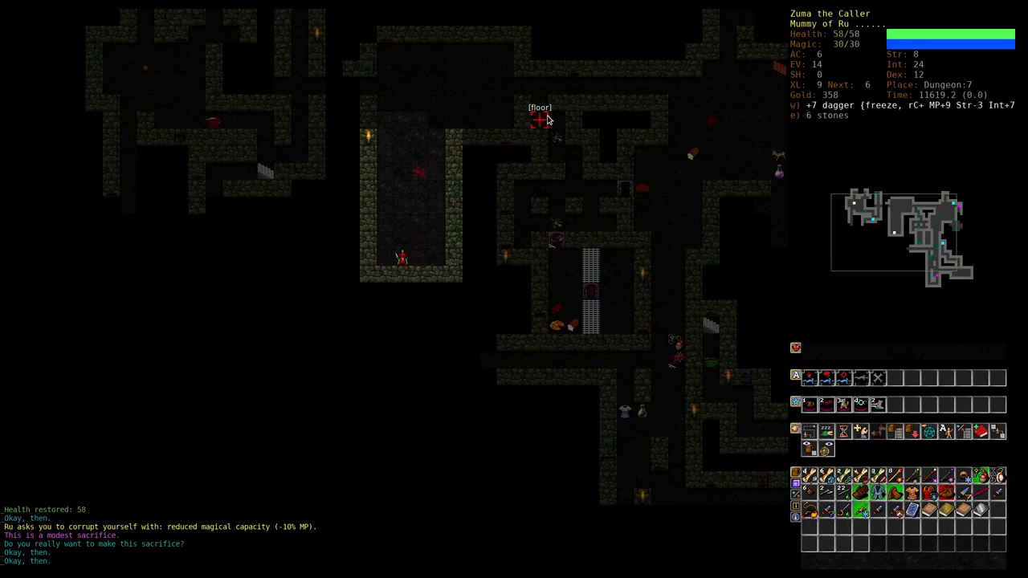
mouse_move(539, 119)
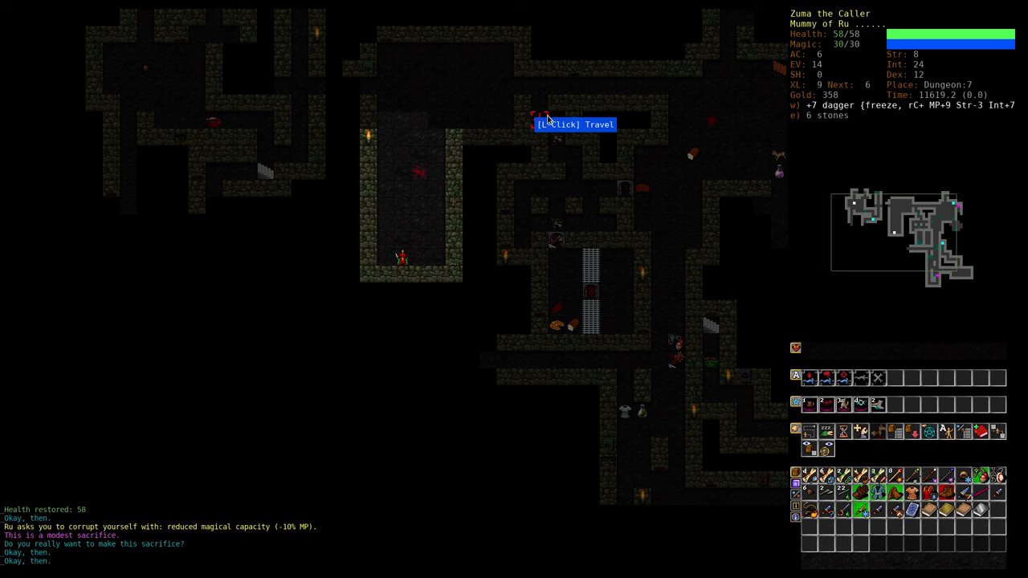